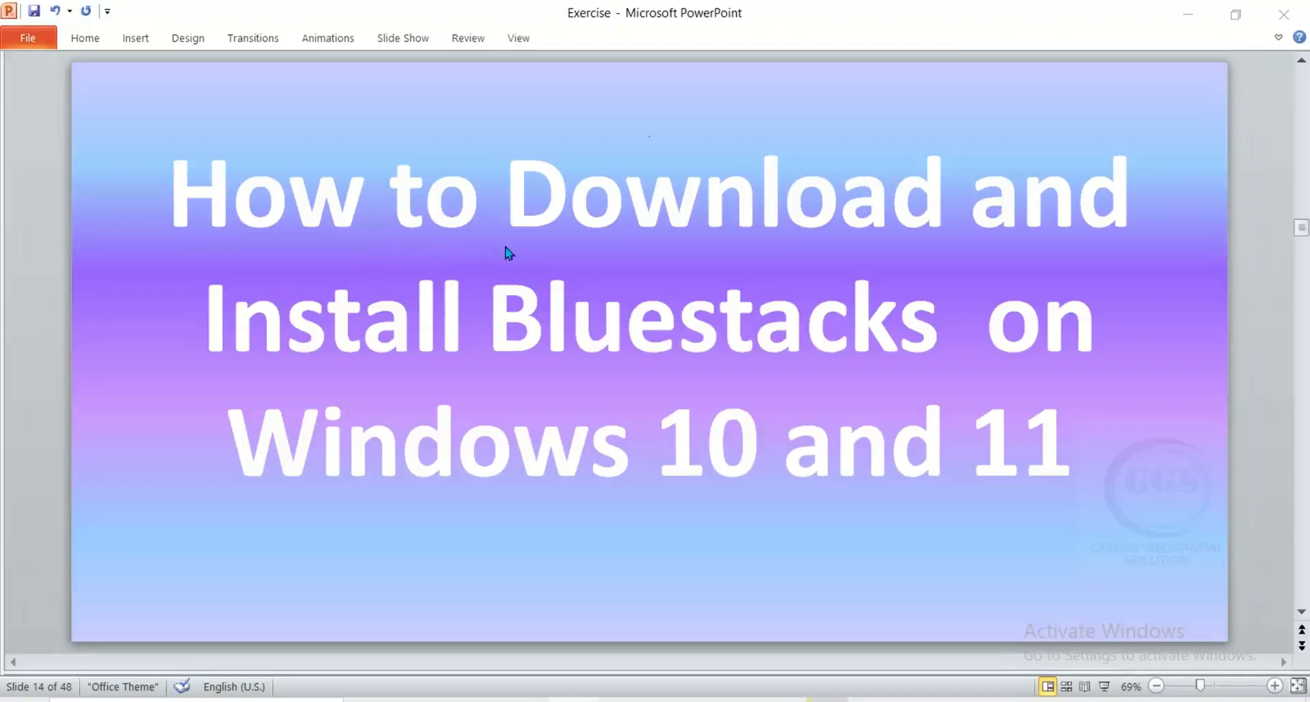
mouse_move(737, 377)
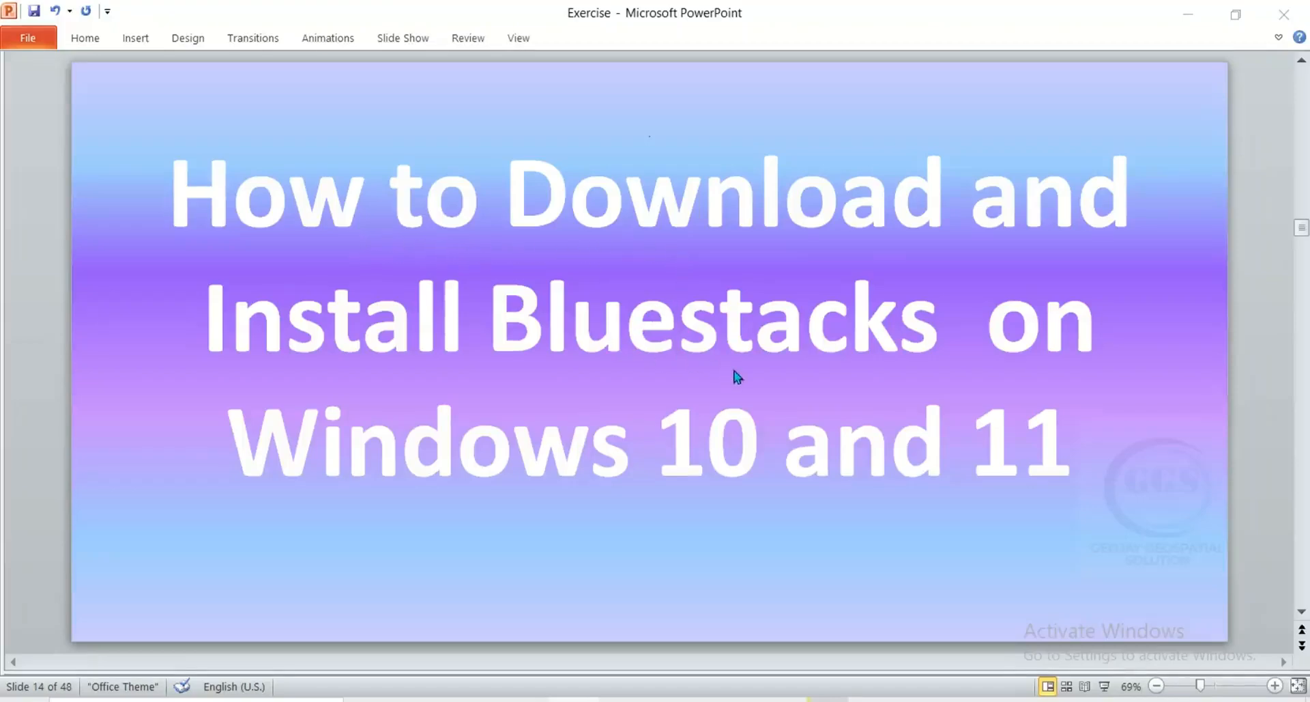
mouse_move(768, 445)
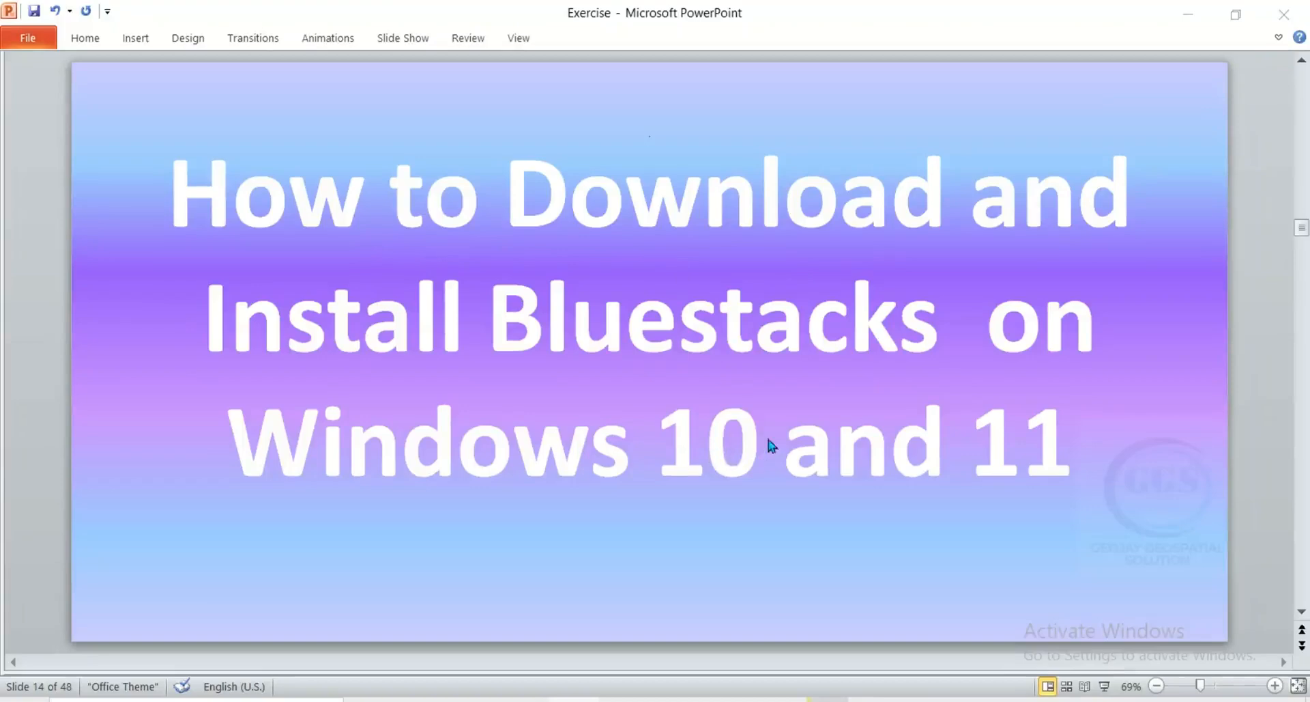
mouse_move(621, 549)
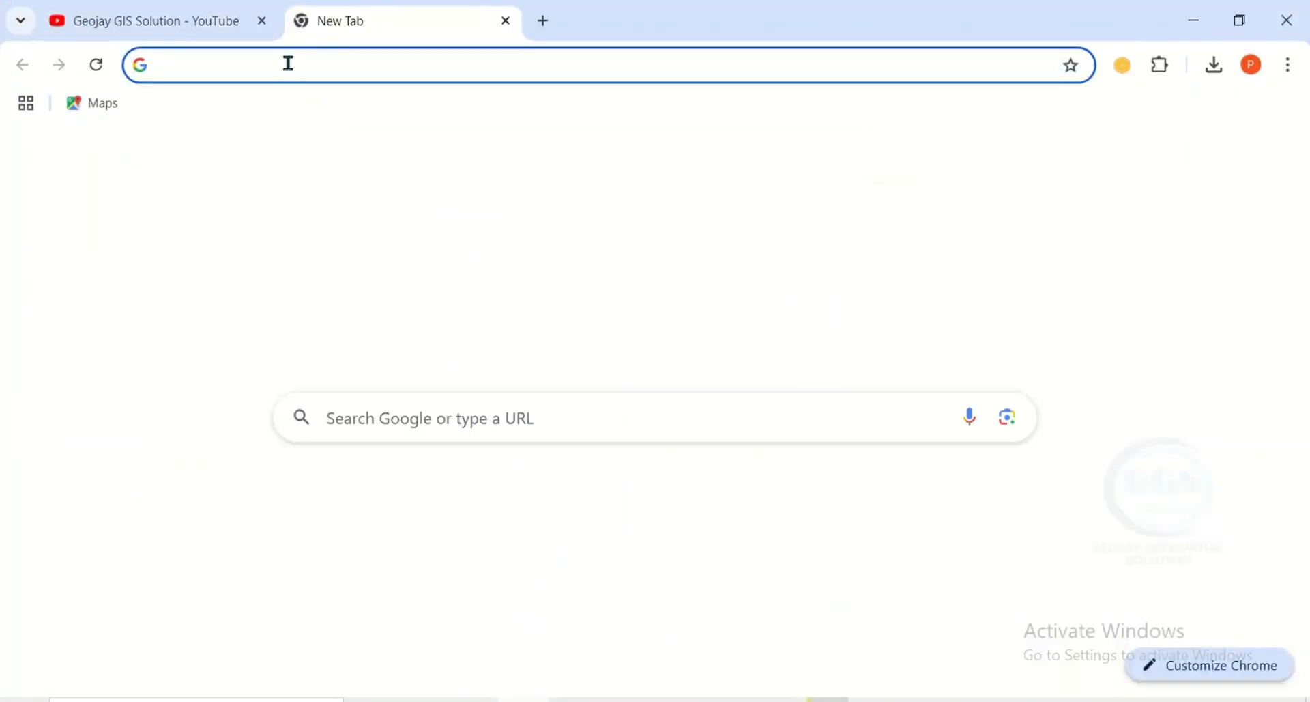
Step: Search for Bluestacks and load bluestacks.com with the Download BlueStacks button in view
text(Bluestacks.com)
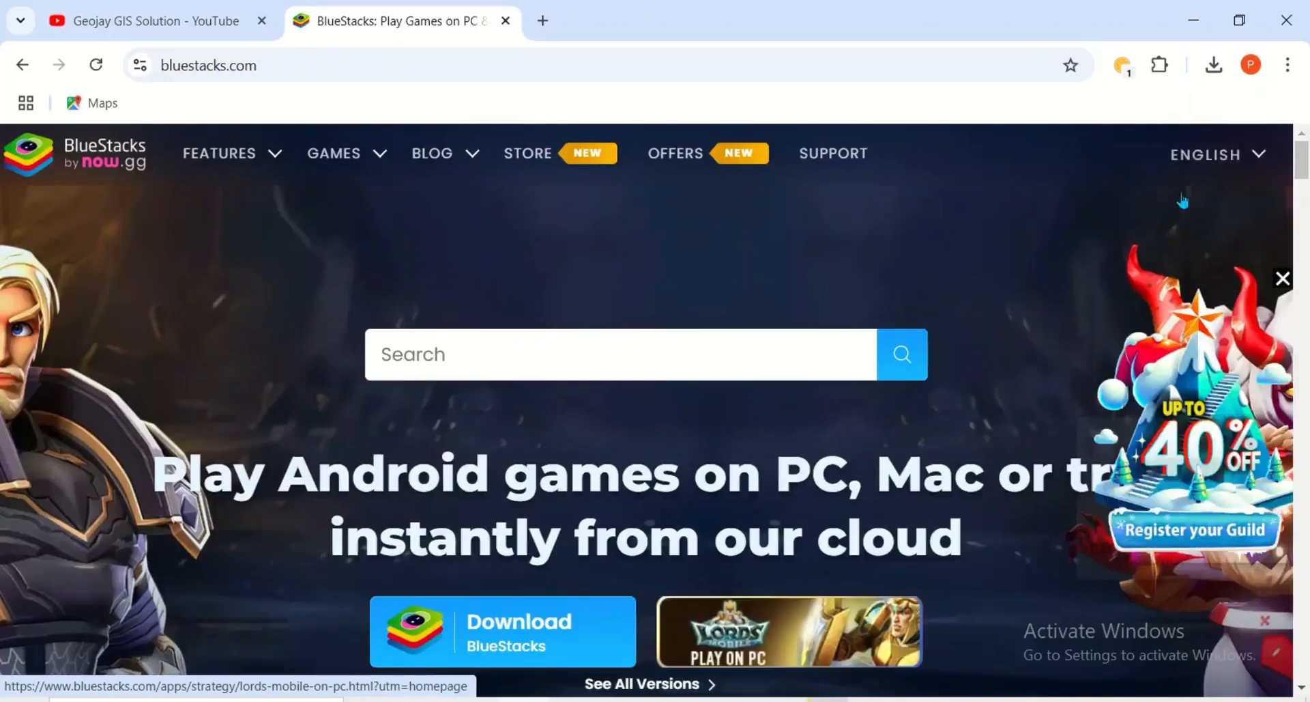
click(1213, 154)
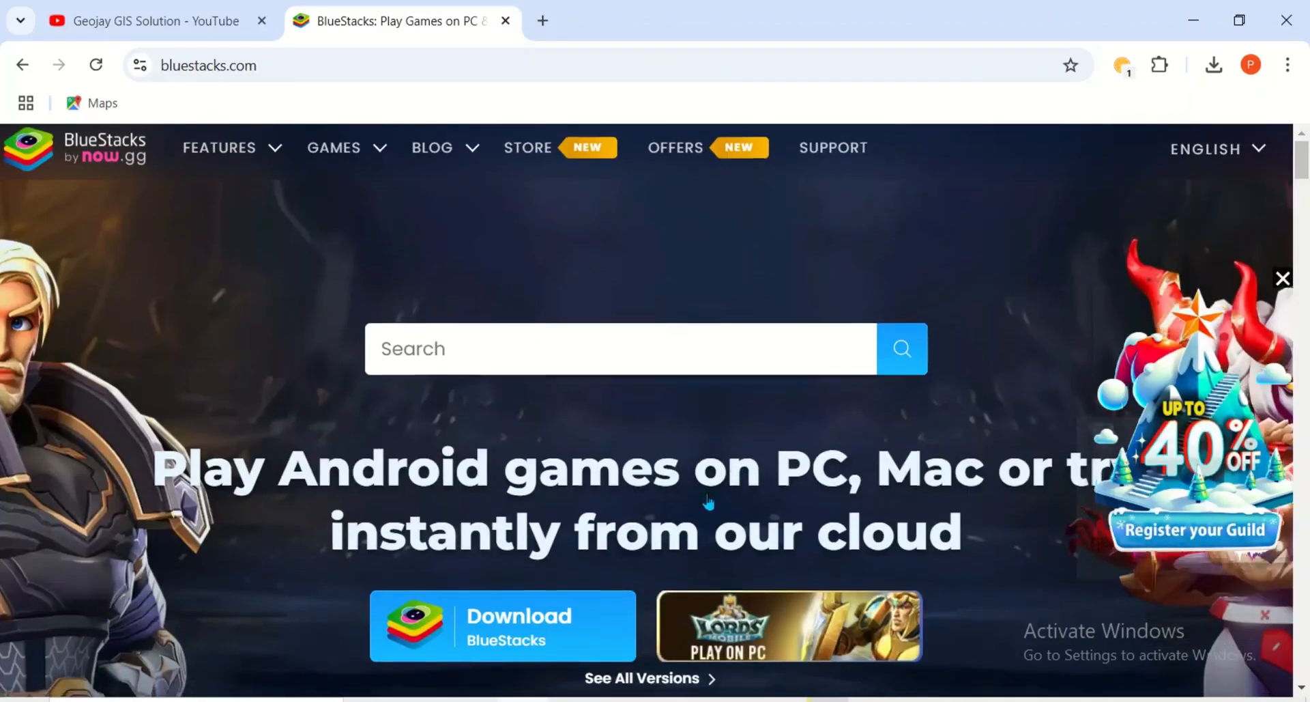
scroll(down, 3)
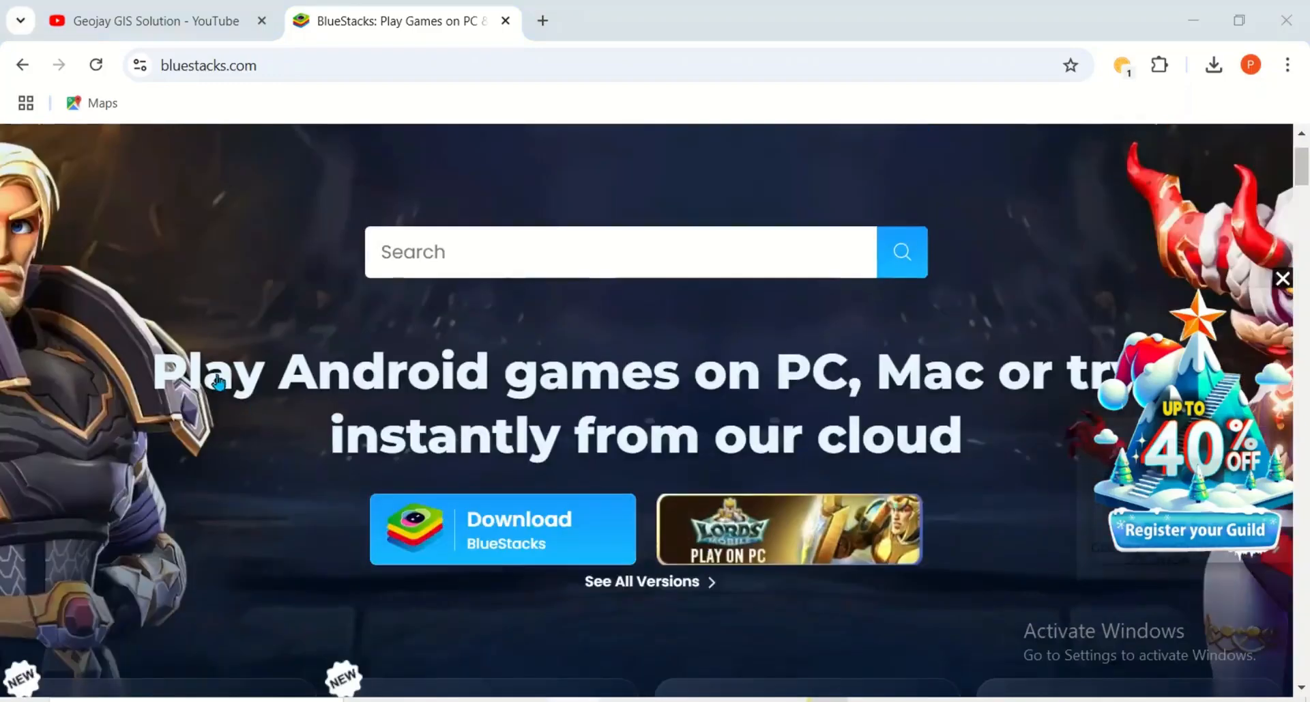
mouse_move(977, 375)
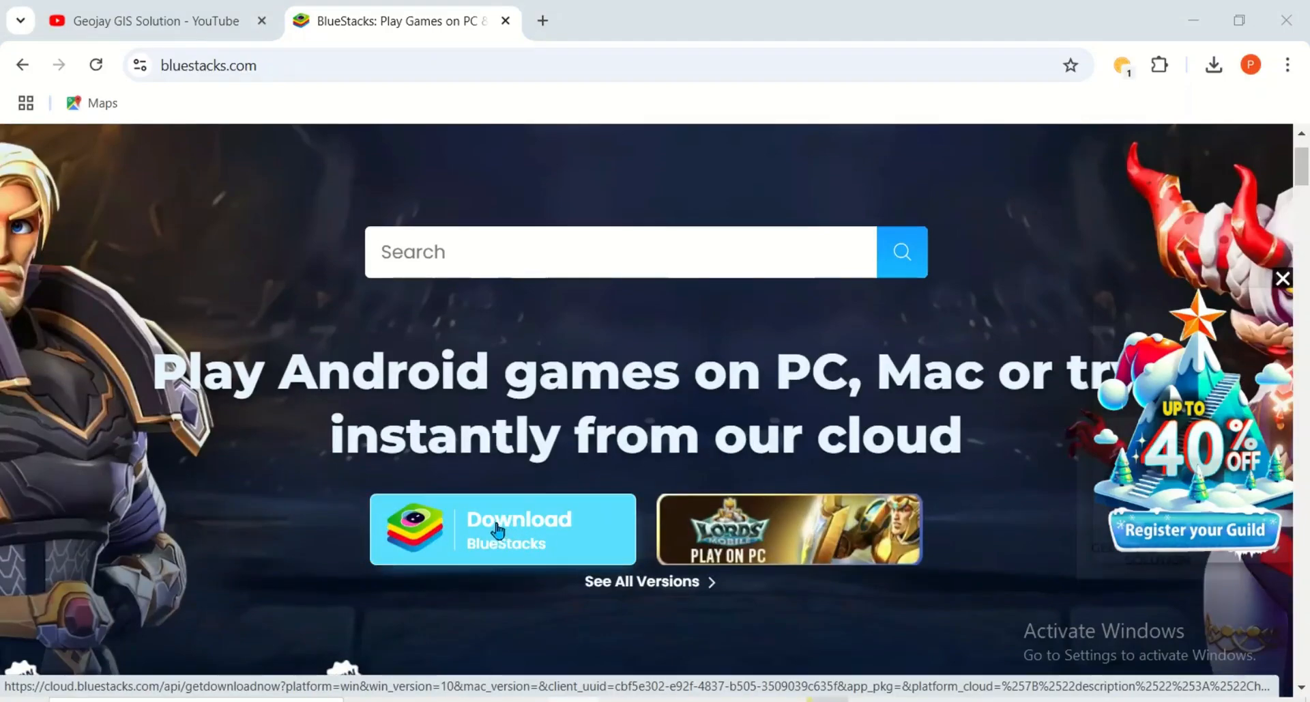
Step: Download the BlueStacks 10 installer (about 918 KB) into the Programs folder, retrying as needed
click(502, 530)
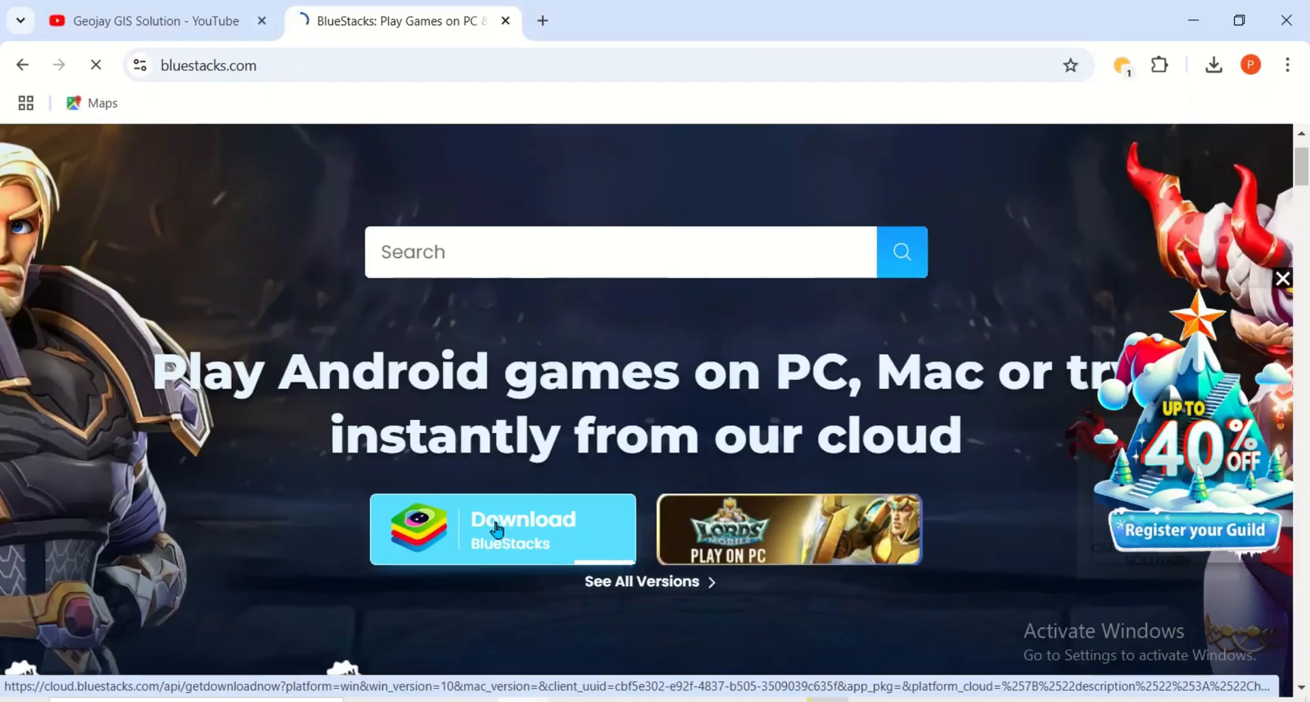
click(501, 528)
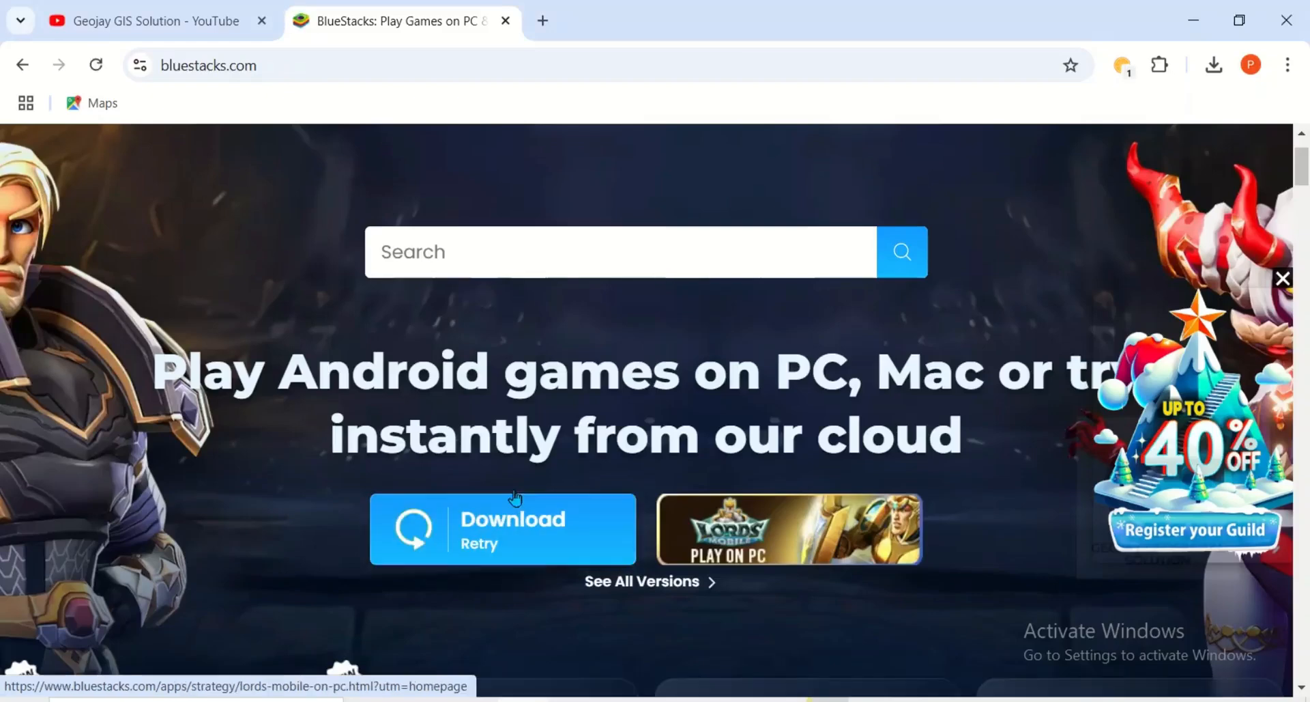
click(501, 528)
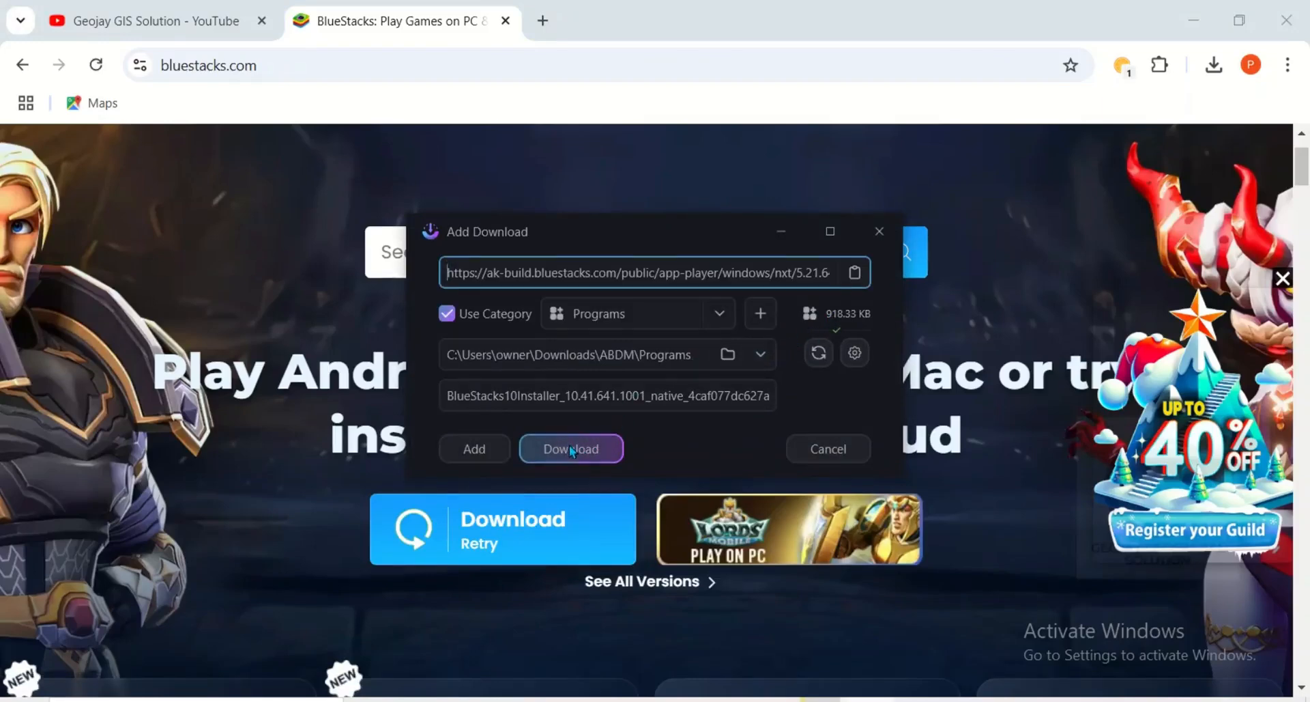
click(570, 449)
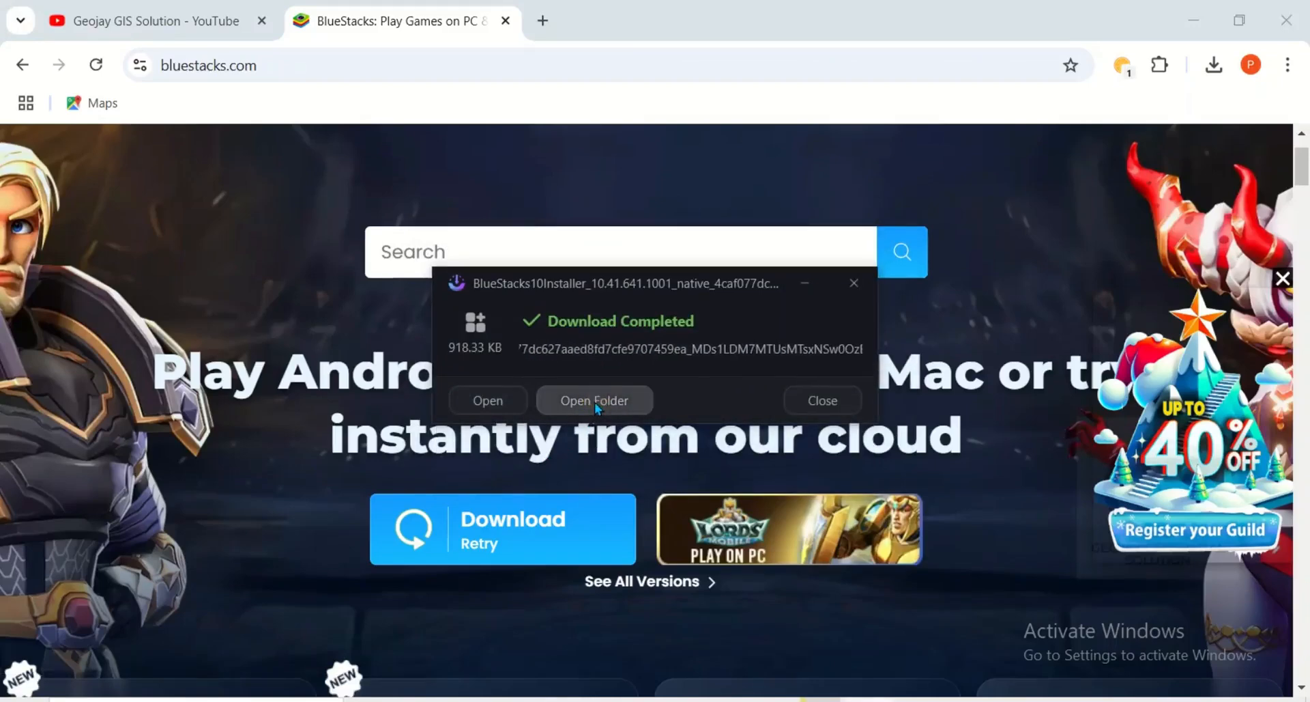
Step: Run BlueStacks10Installer from its Programs folder and minimize File Explorer
click(594, 400)
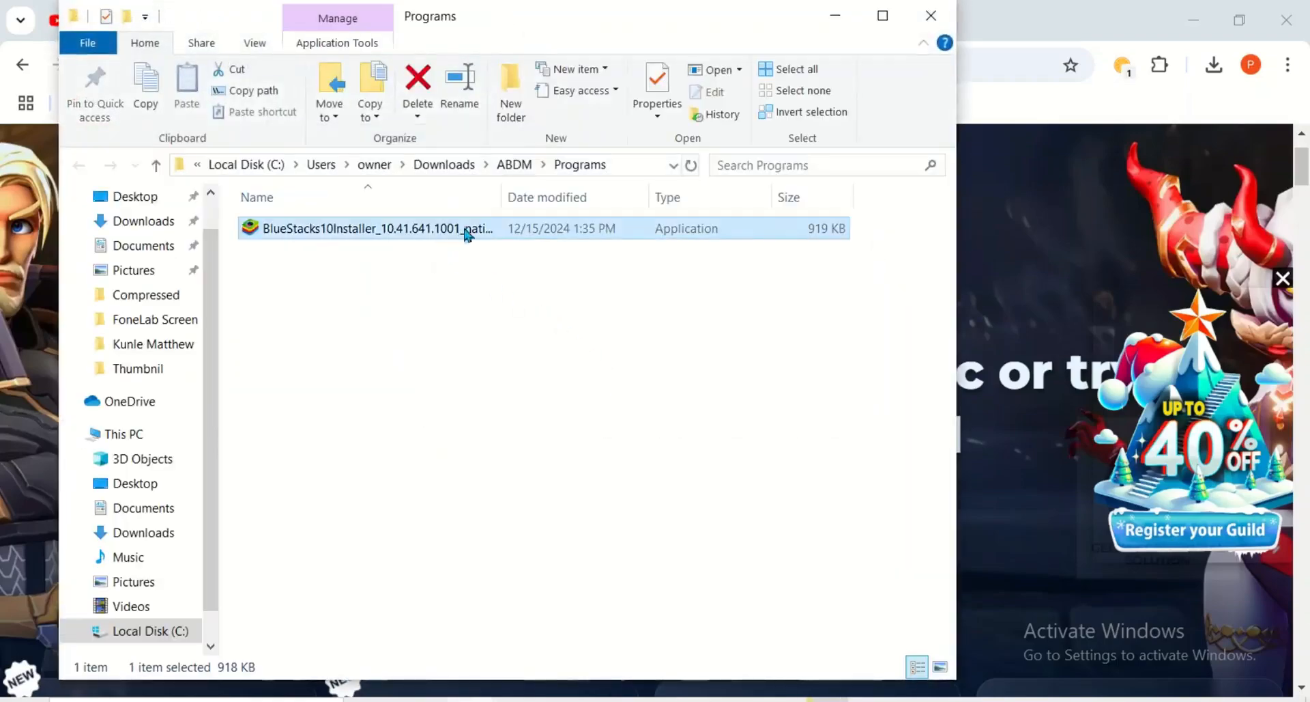
mouse_move(459, 229)
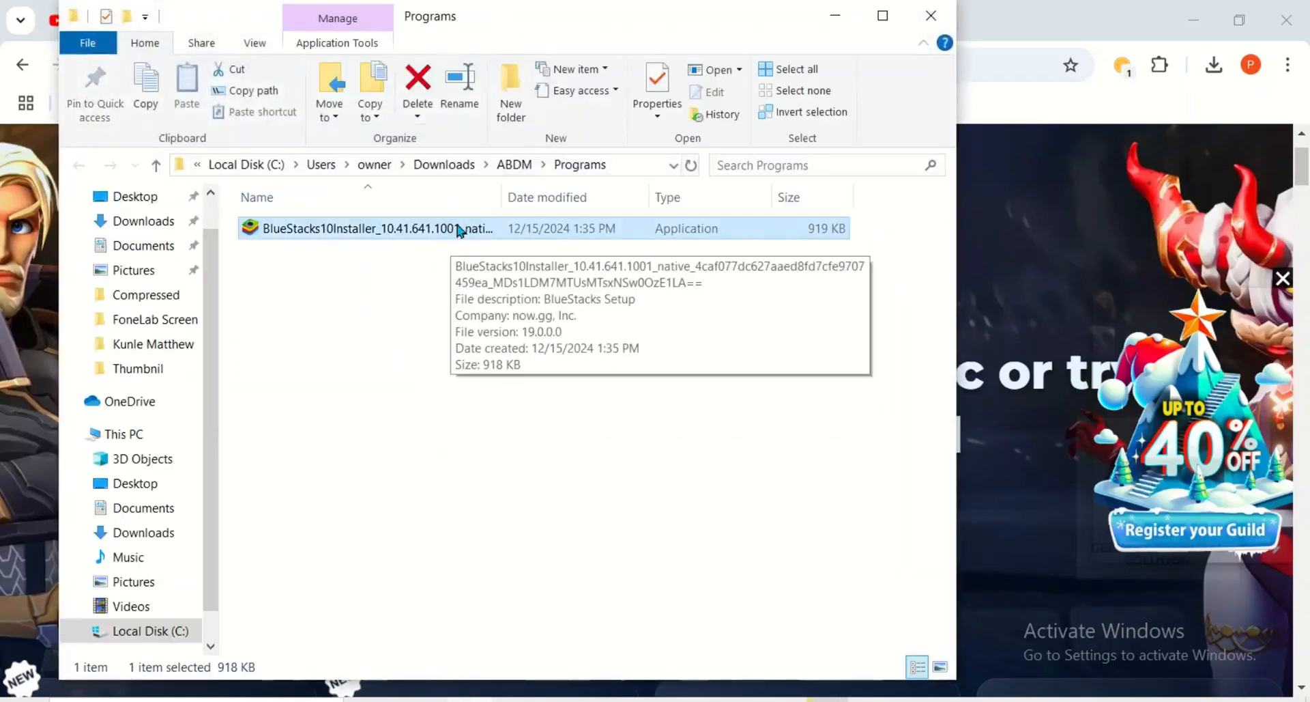
mouse_move(442, 244)
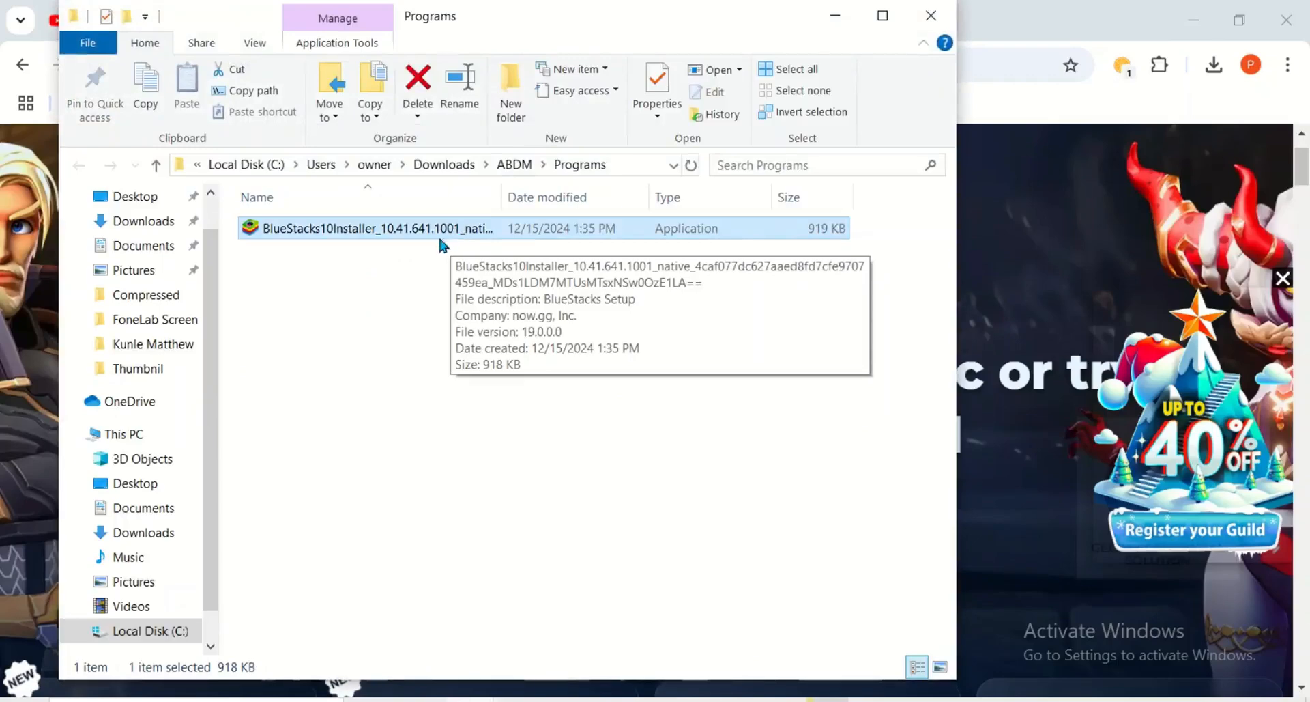
mouse_move(456, 232)
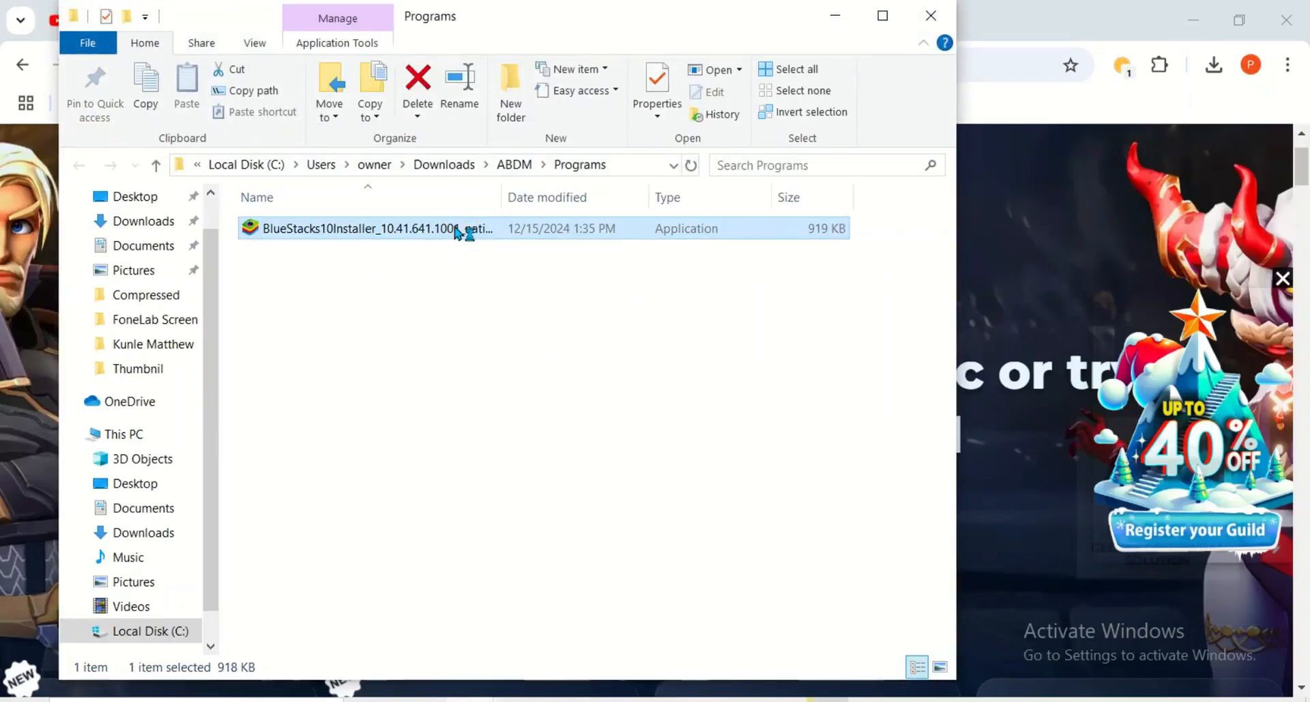
double_click(359, 228)
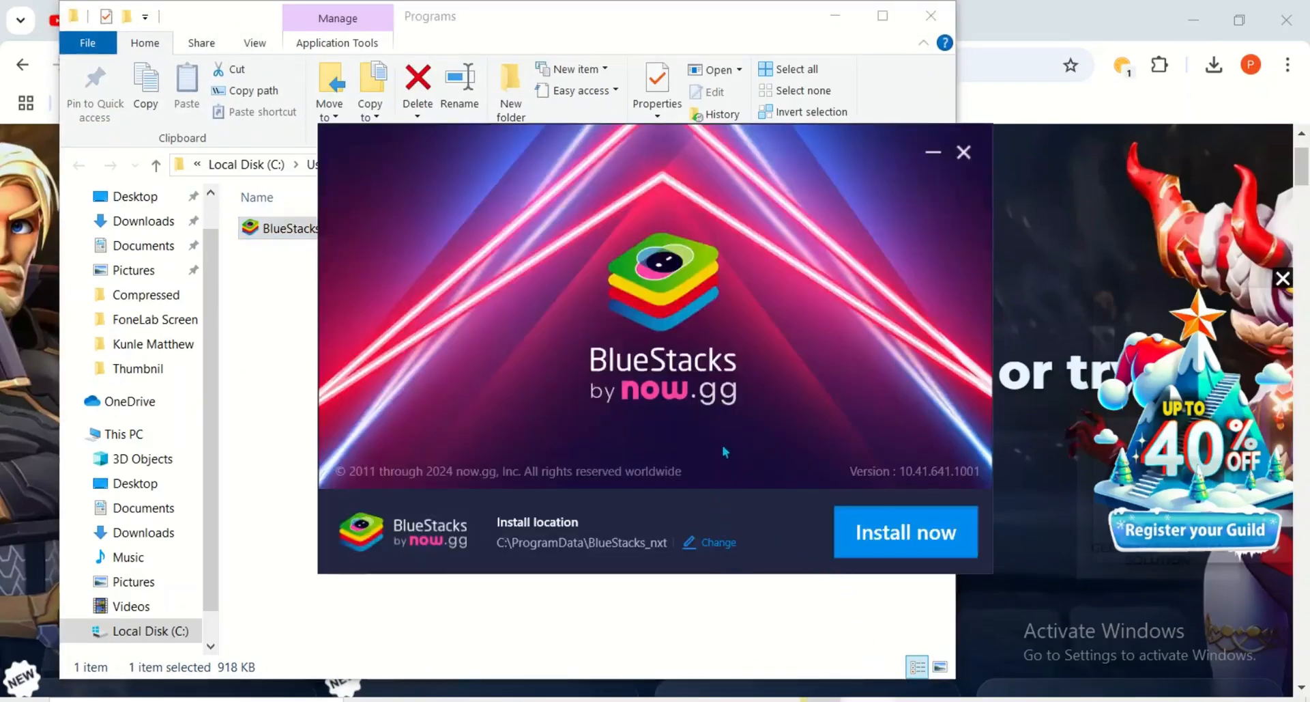
mouse_move(663, 341)
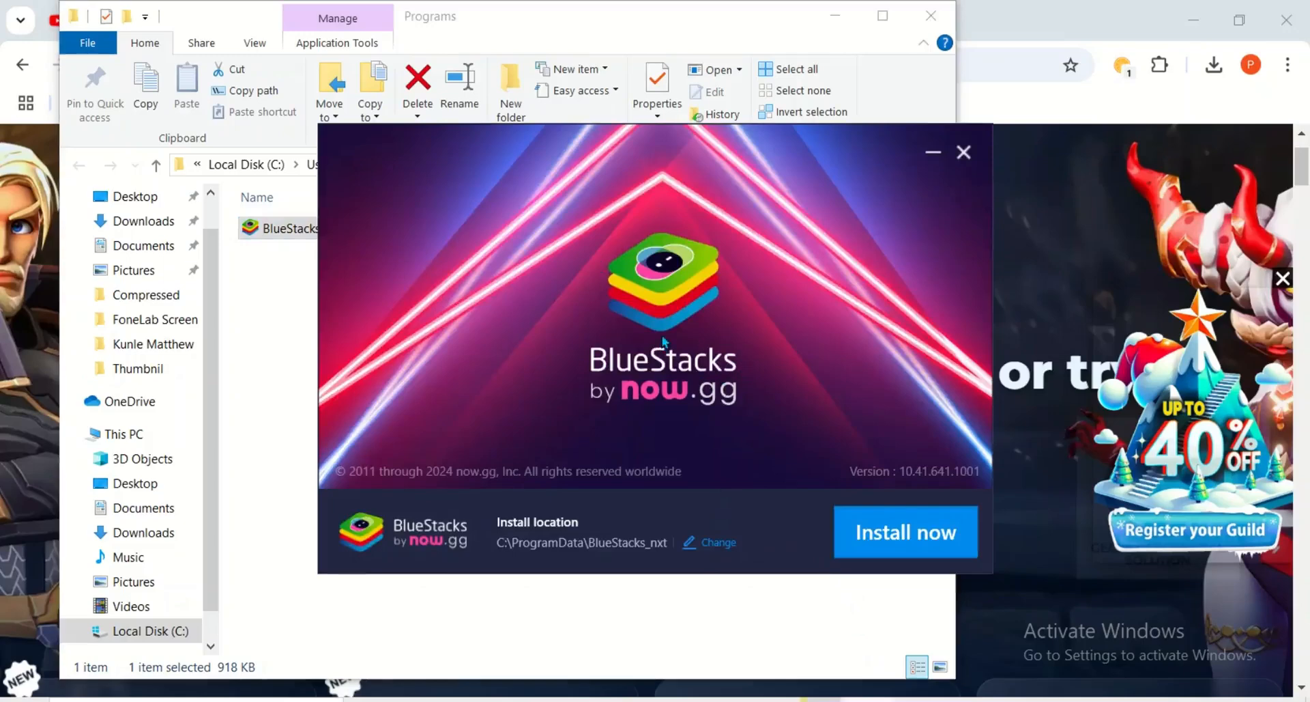
mouse_move(696, 322)
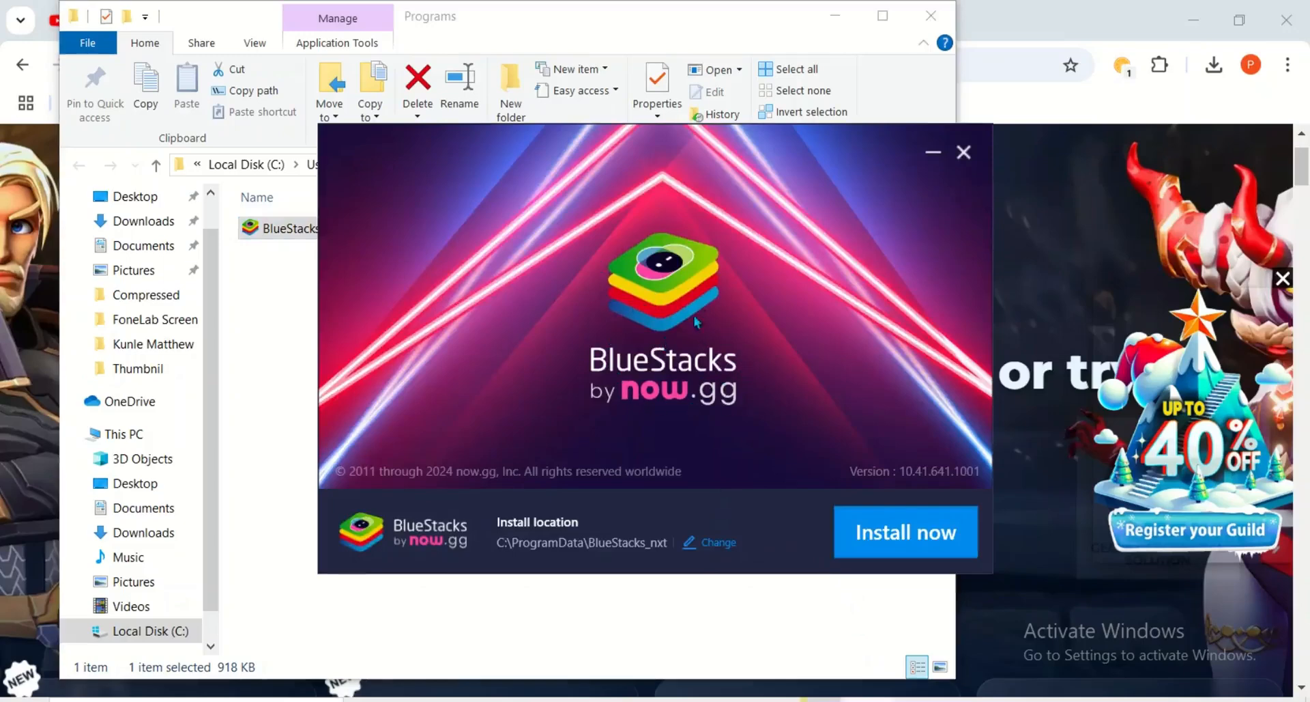
mouse_move(833, 17)
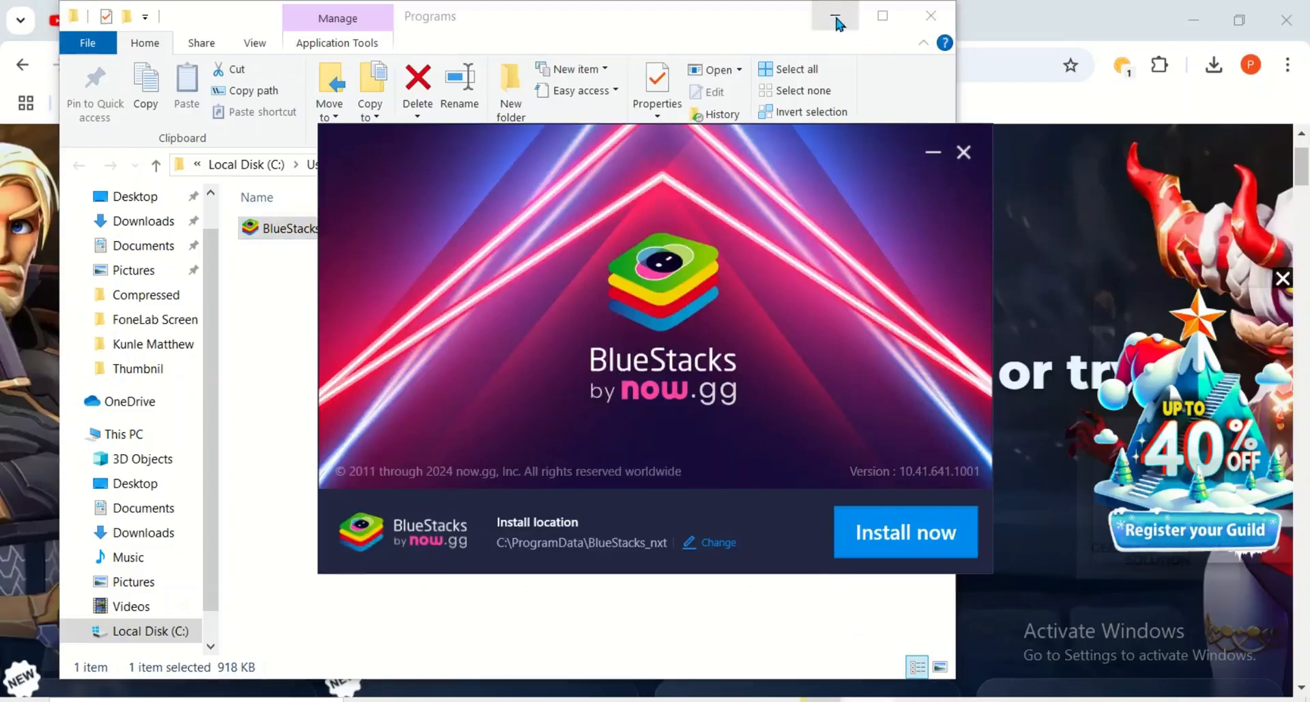
click(832, 15)
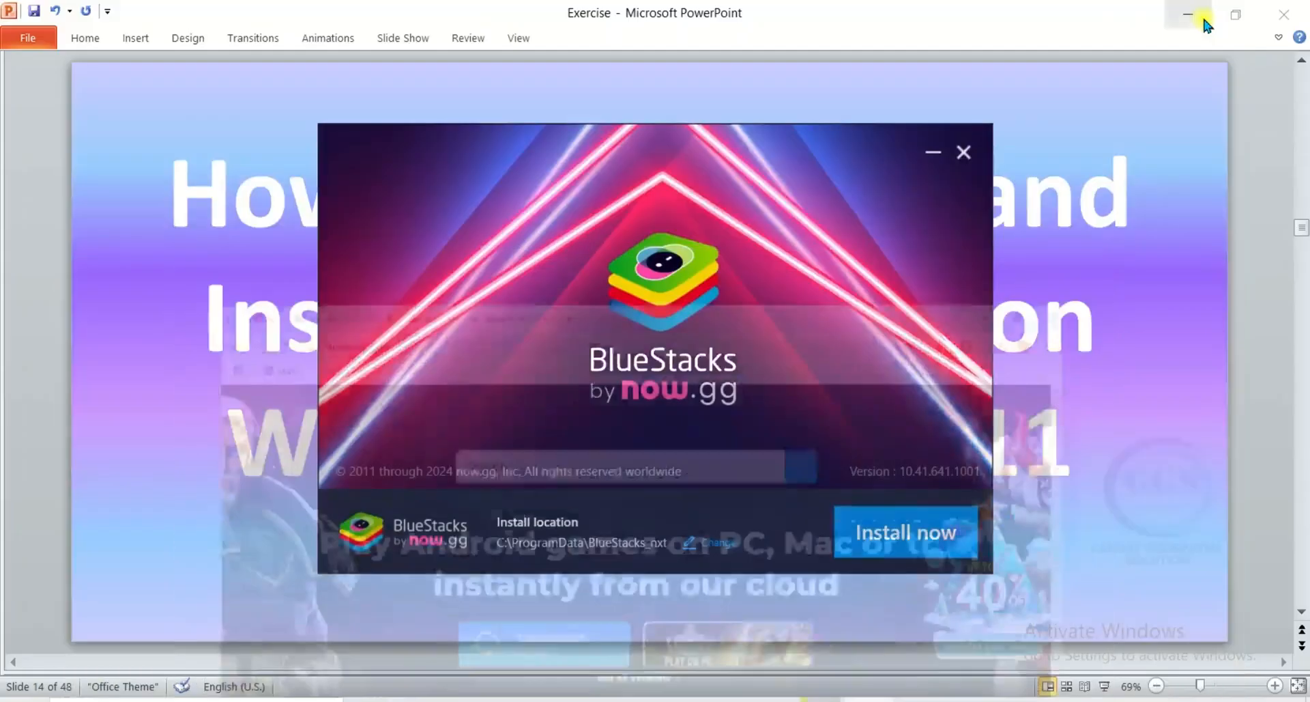
Step: Start installation with Install now and agree to the BlueStacks Terms of Use
click(1187, 14)
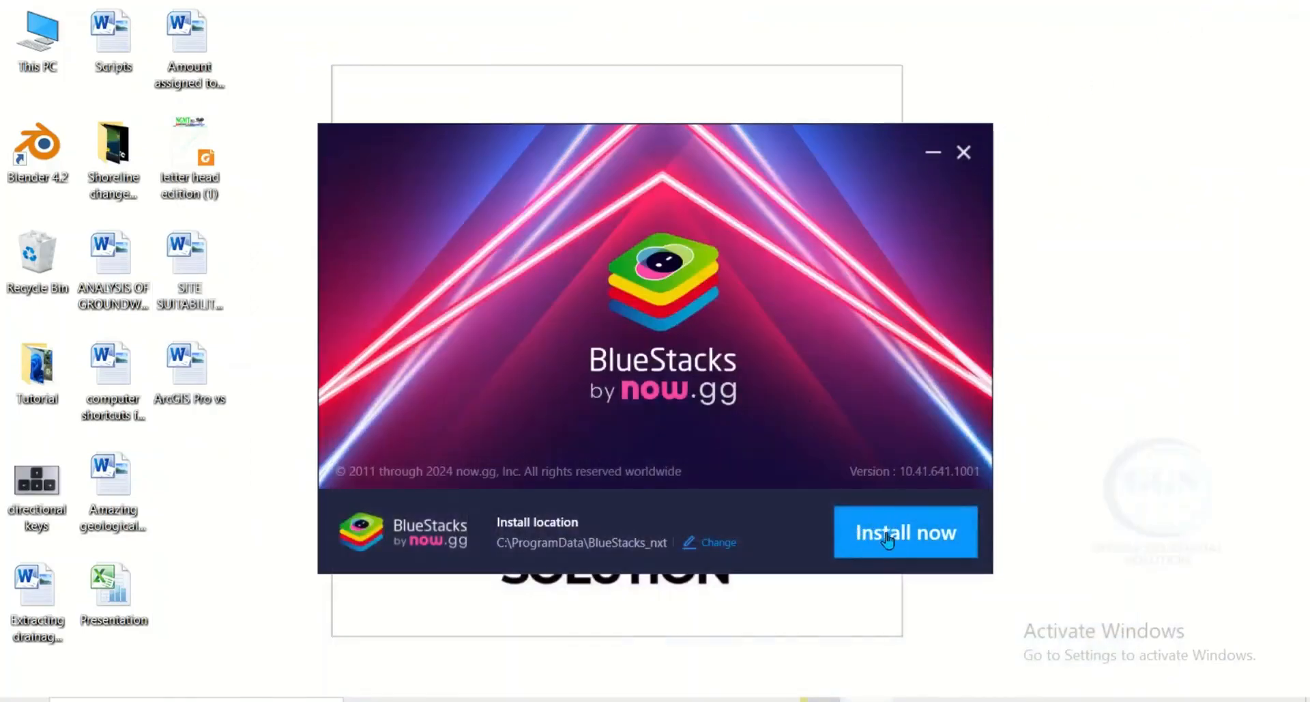
click(905, 533)
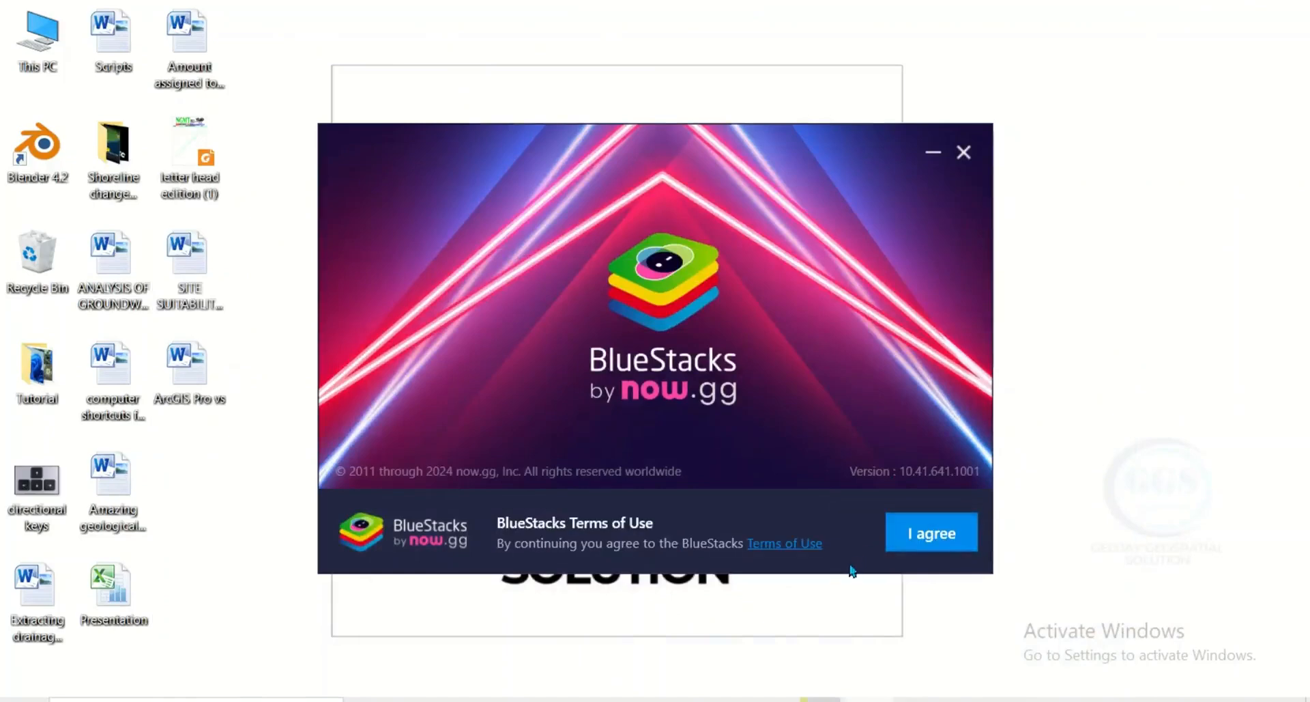
click(931, 533)
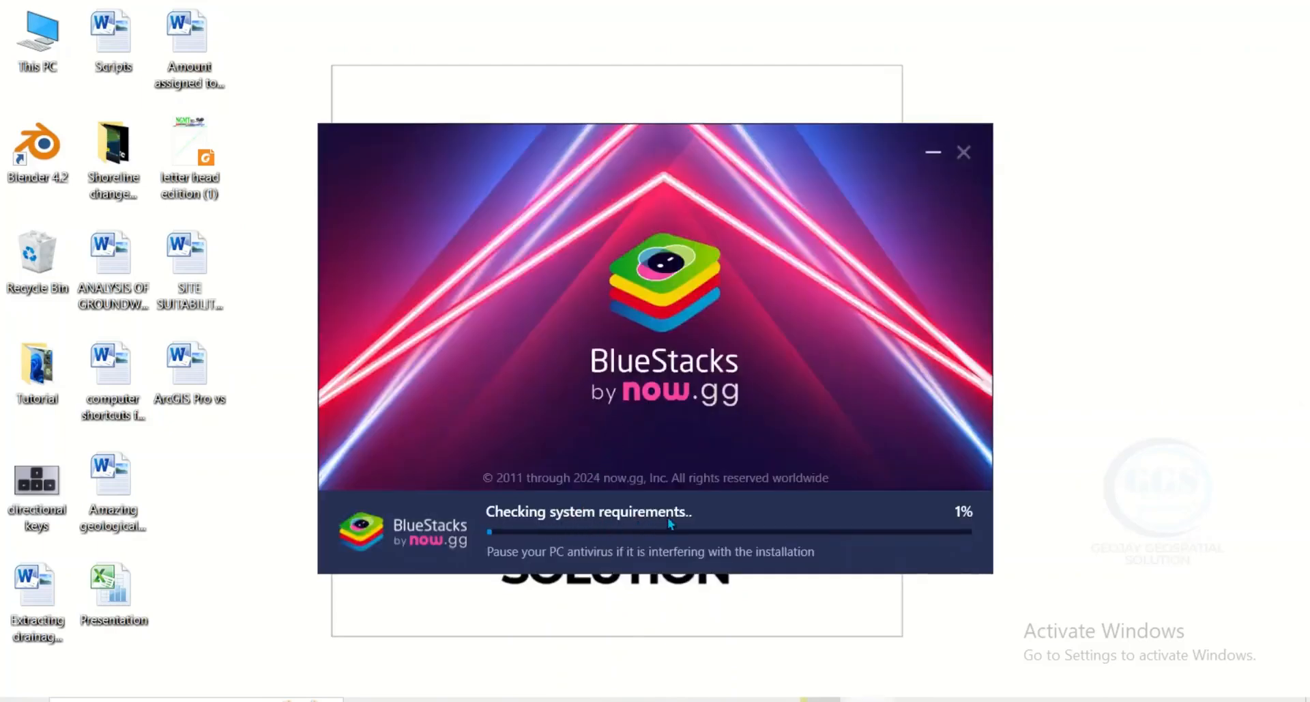
mouse_move(634, 528)
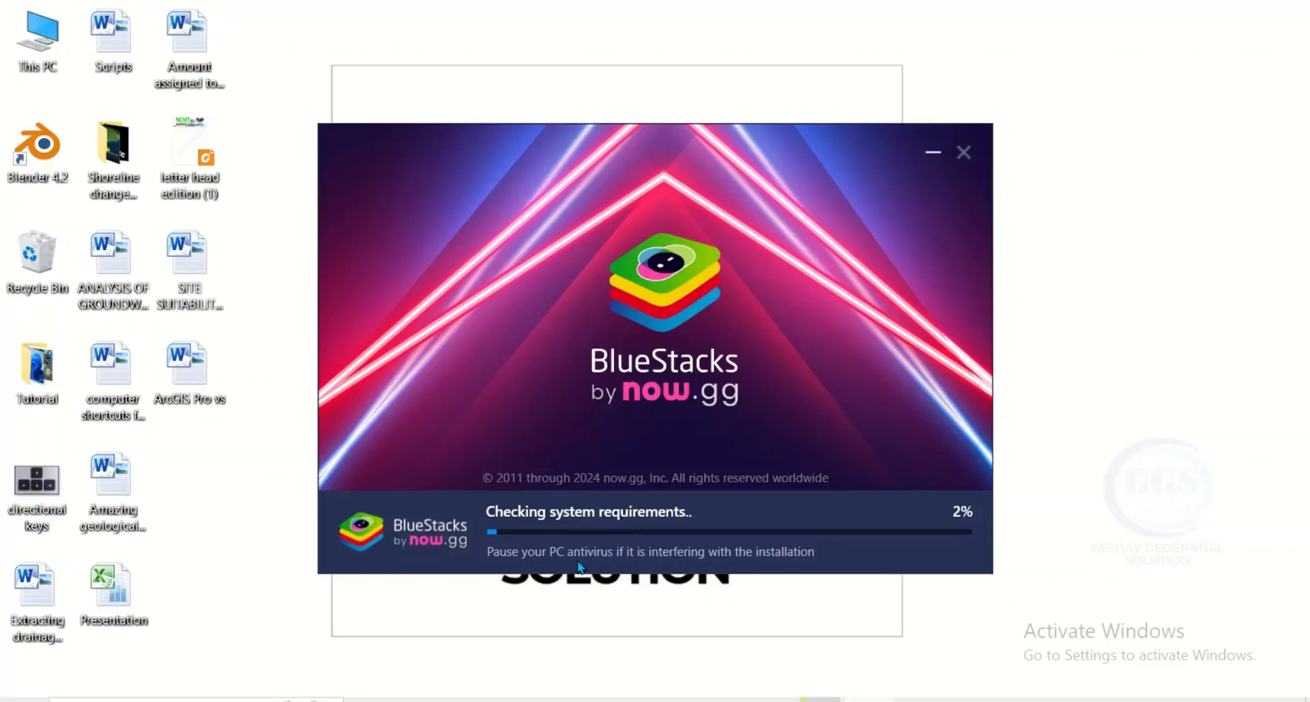
mouse_move(754, 562)
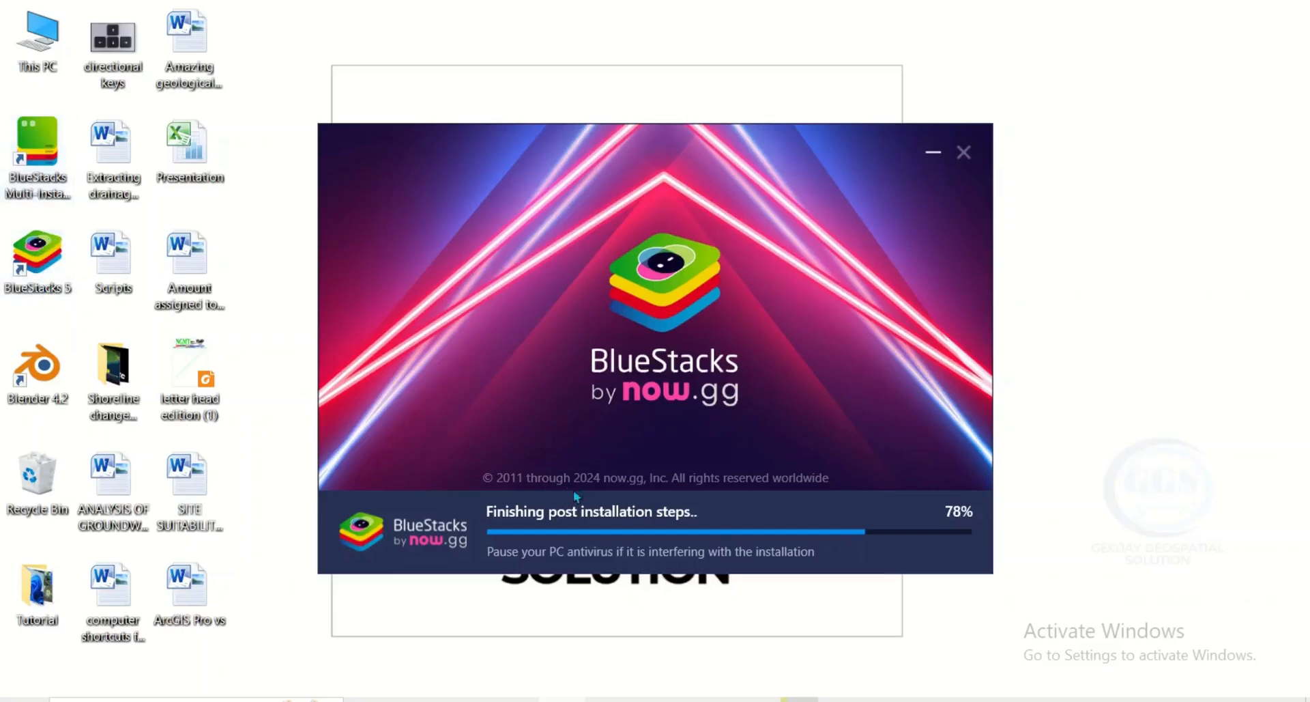
mouse_move(728, 537)
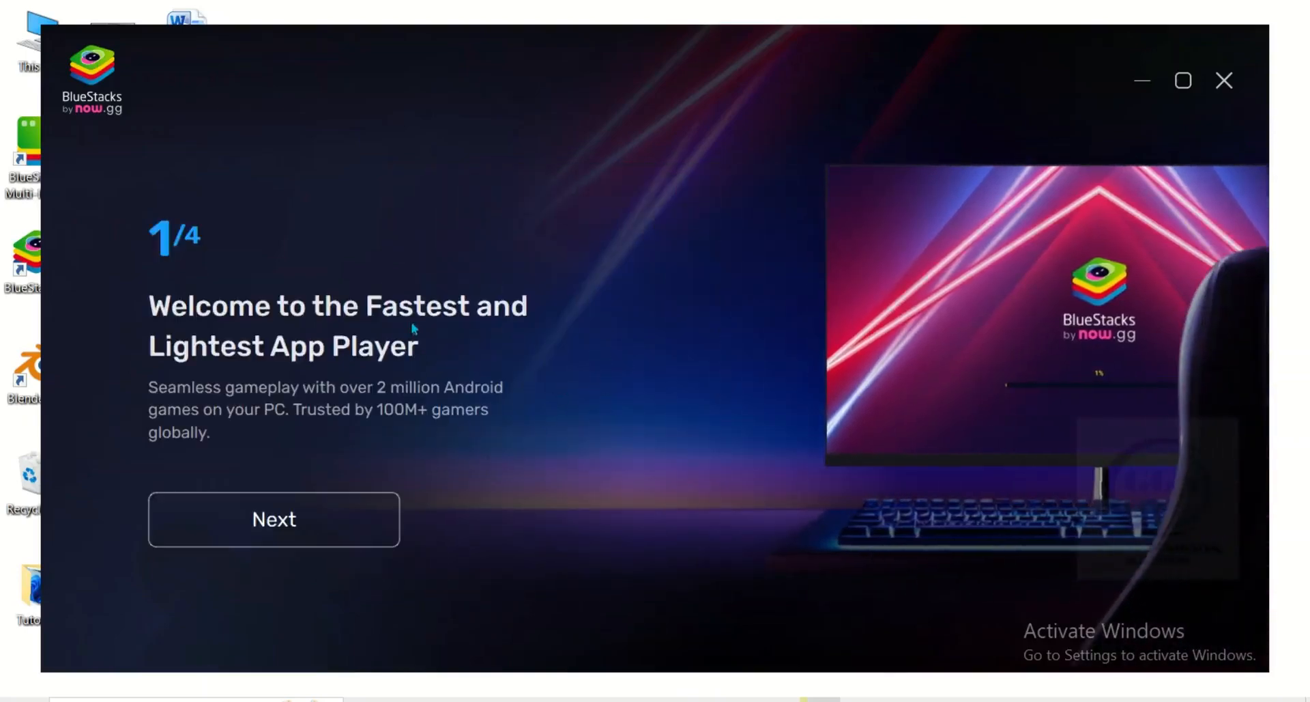
mouse_move(1181, 80)
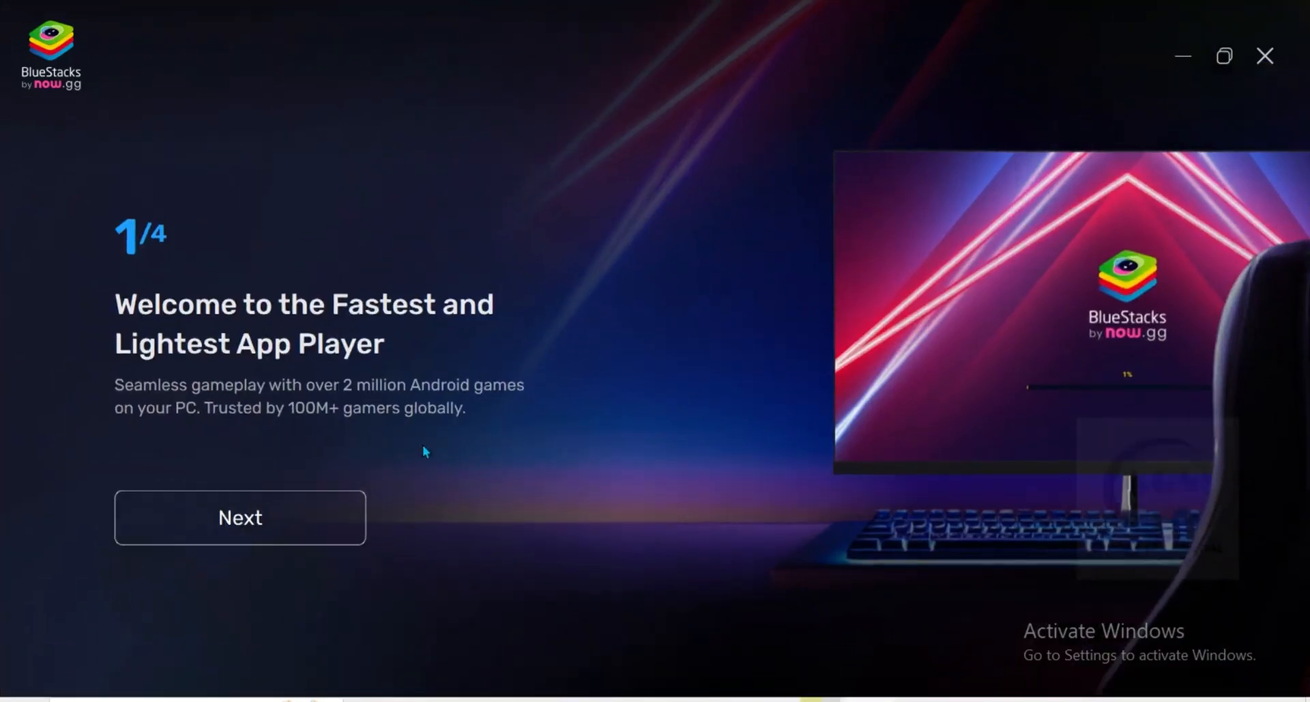
mouse_move(263, 516)
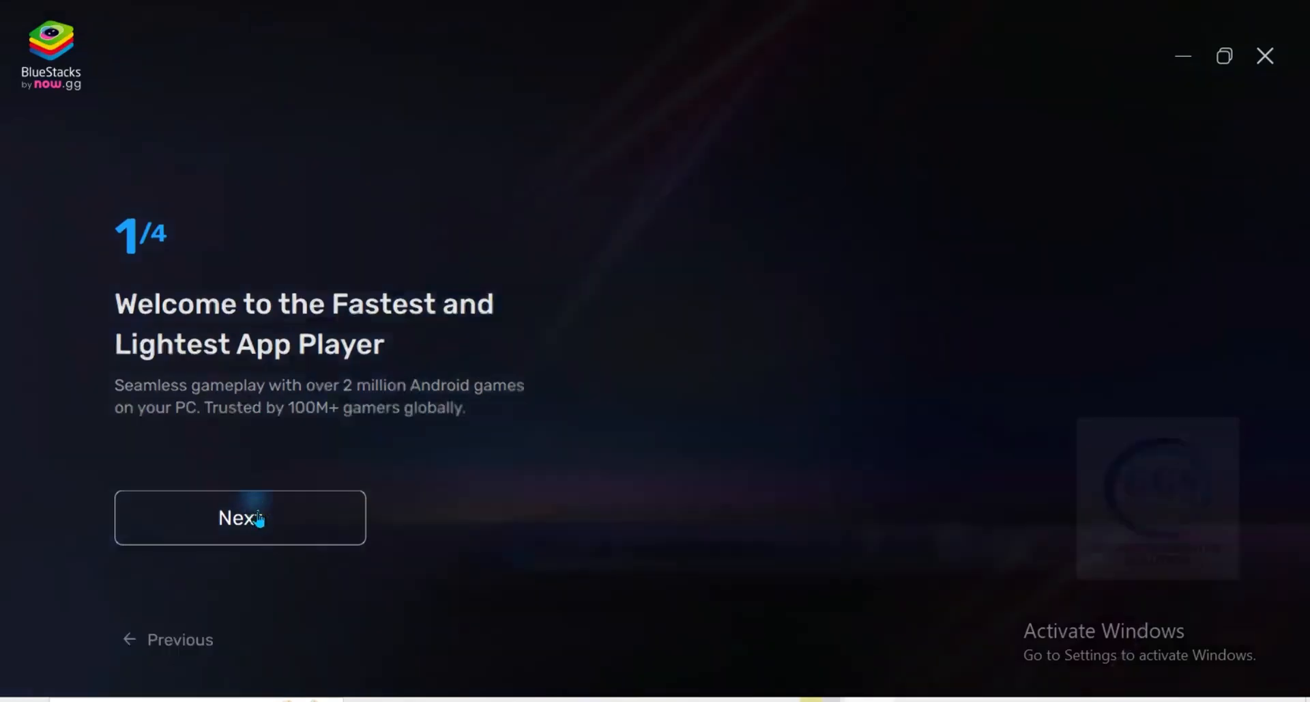
Step: Finish the welcome onboarding and land on the store's Discover page
click(241, 517)
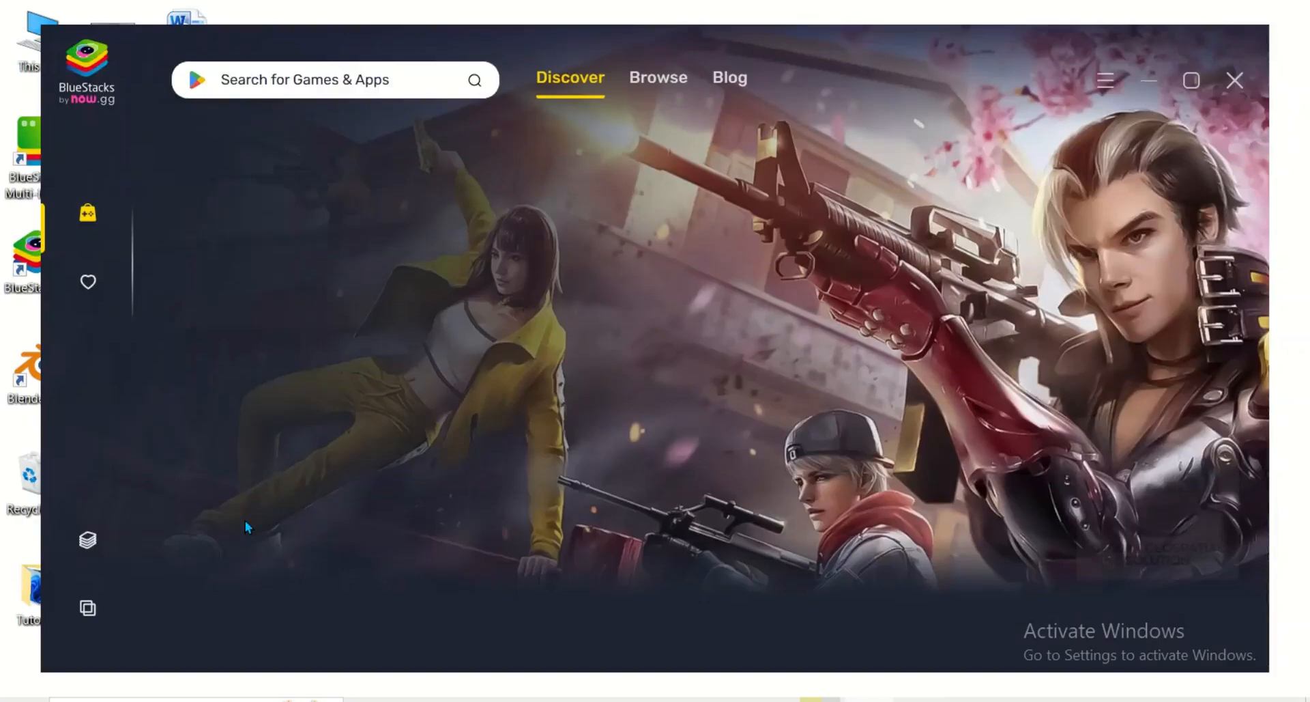
Step: Maximize the store, select the LOST in Blue 2 carousel tile and show the hamburger menu
click(1190, 81)
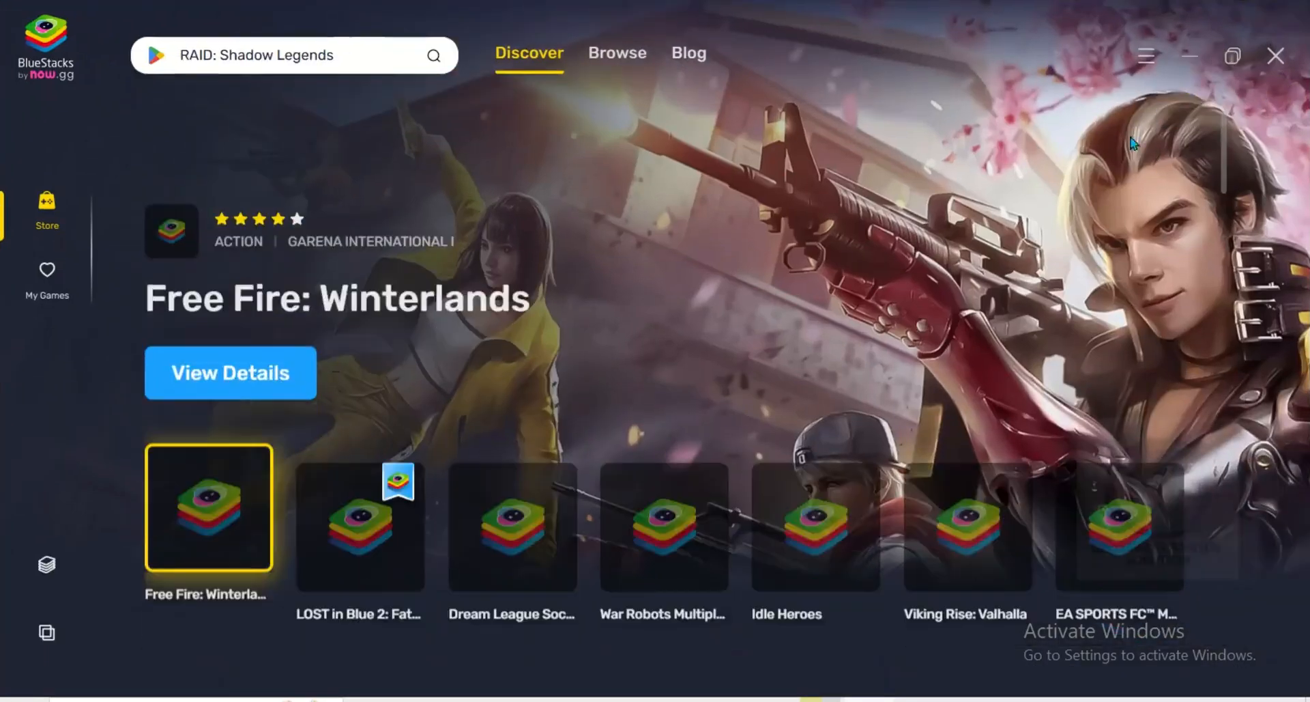
click(359, 521)
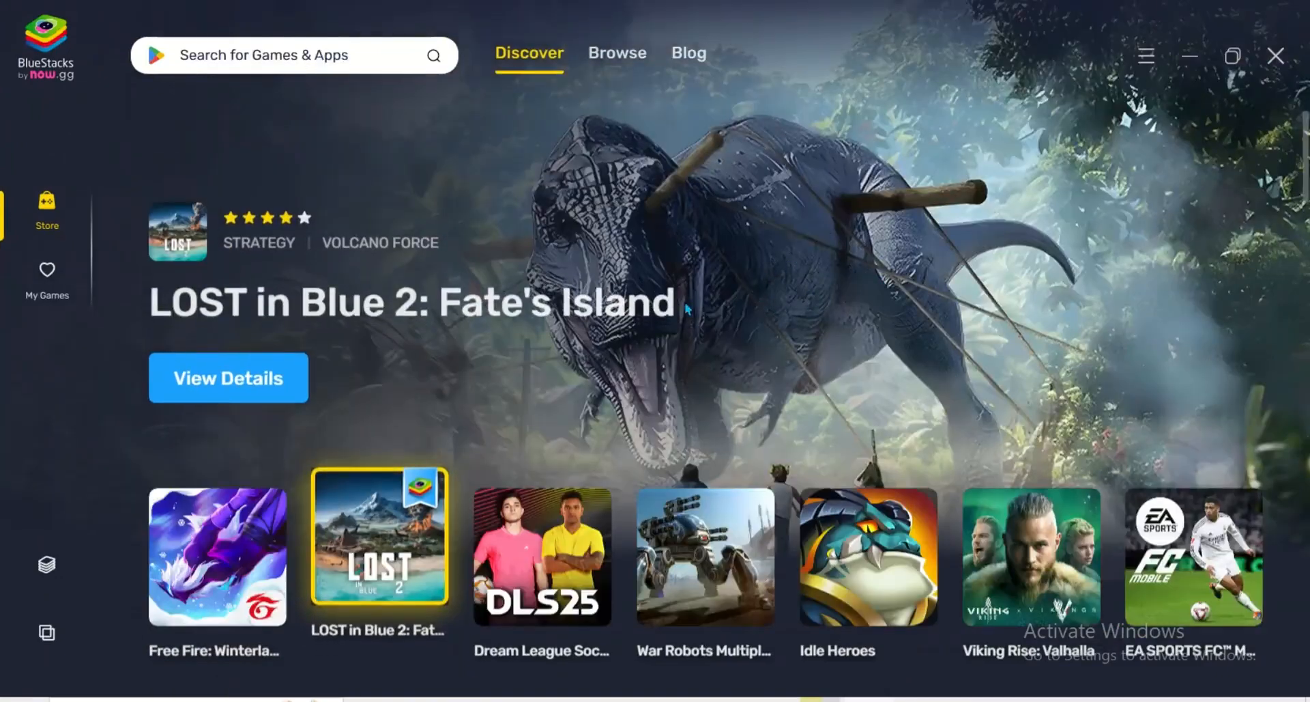
click(1145, 55)
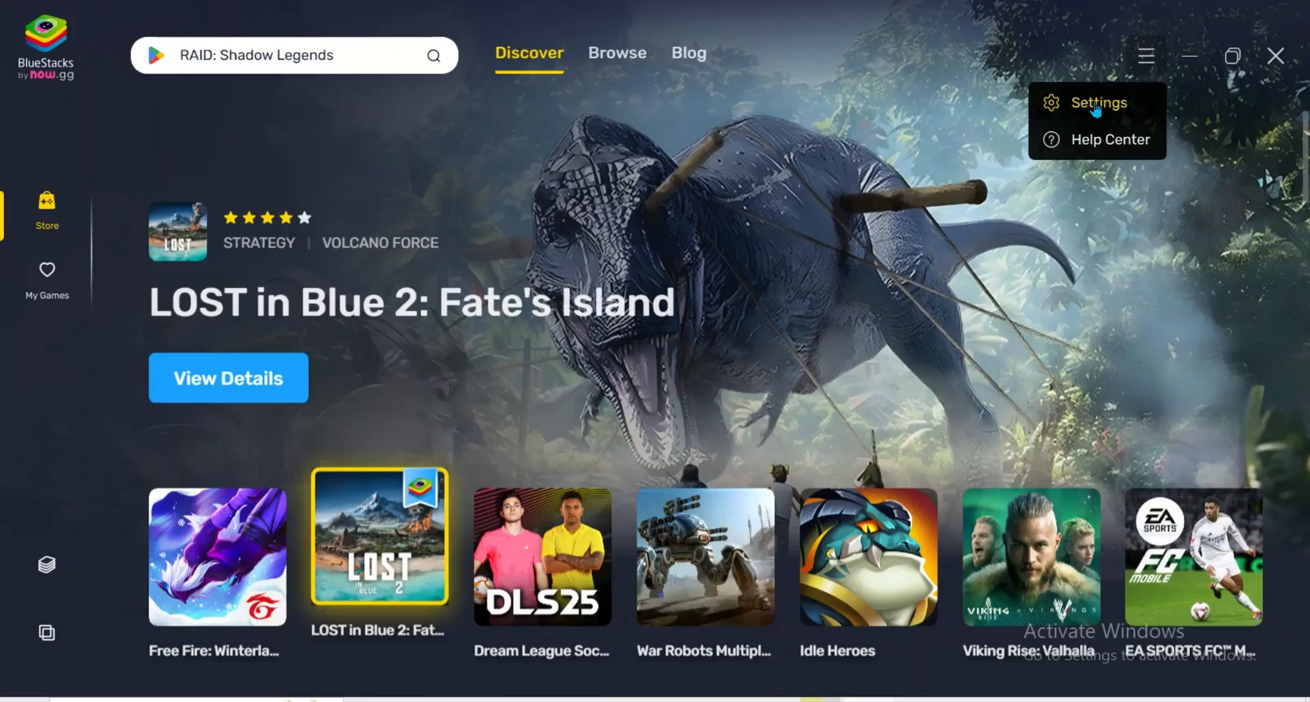
Step: Enter Settings and review the Feedback form, choosing a category from its dropdown
click(1097, 102)
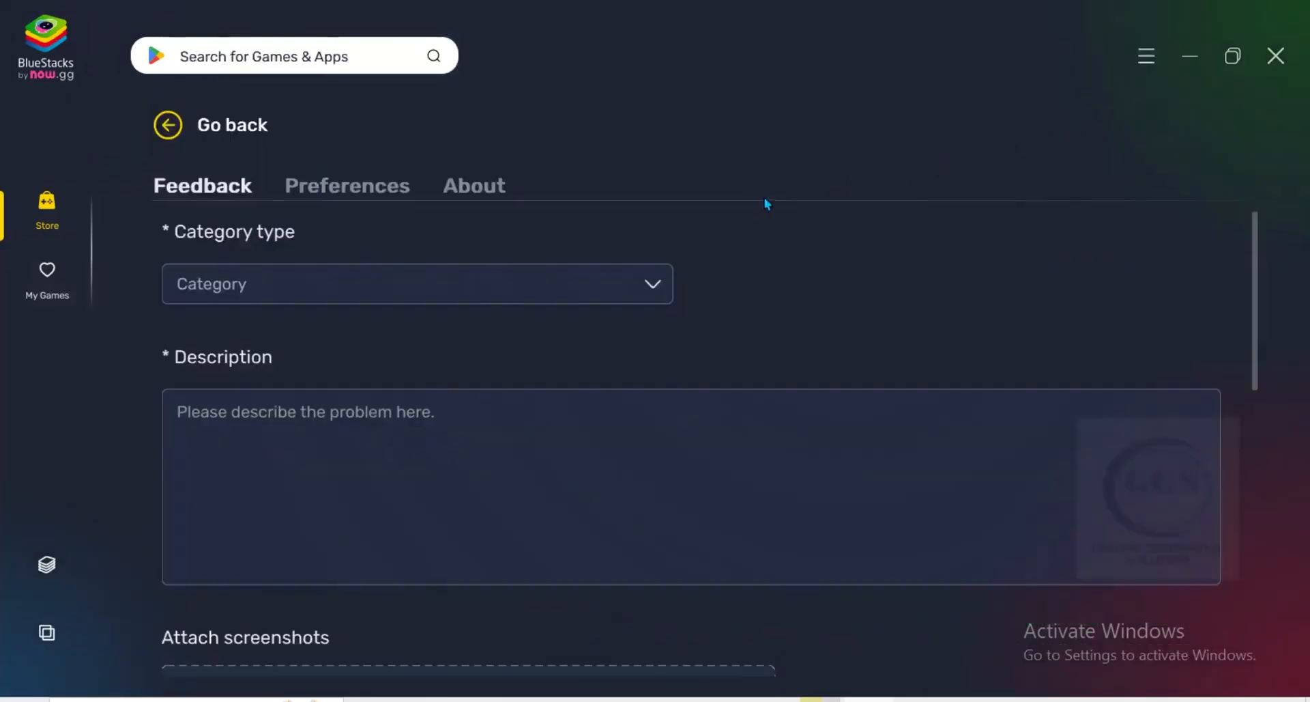
click(654, 283)
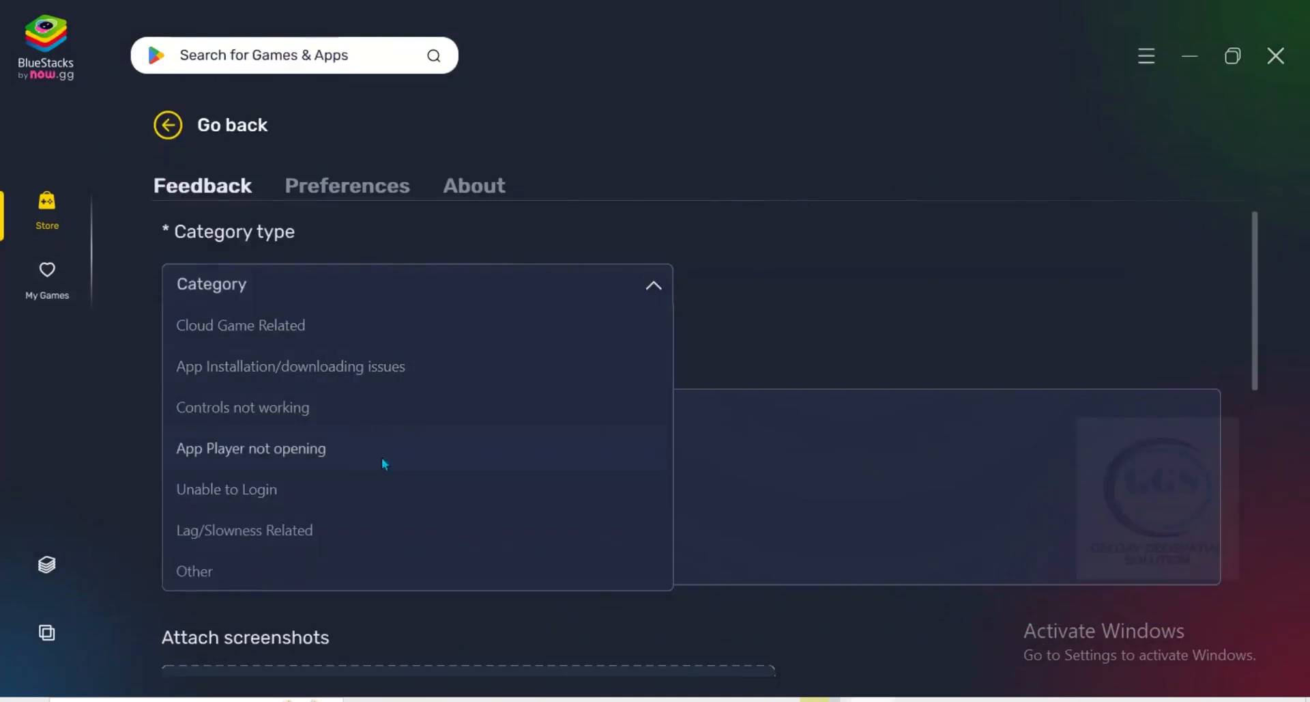
click(654, 284)
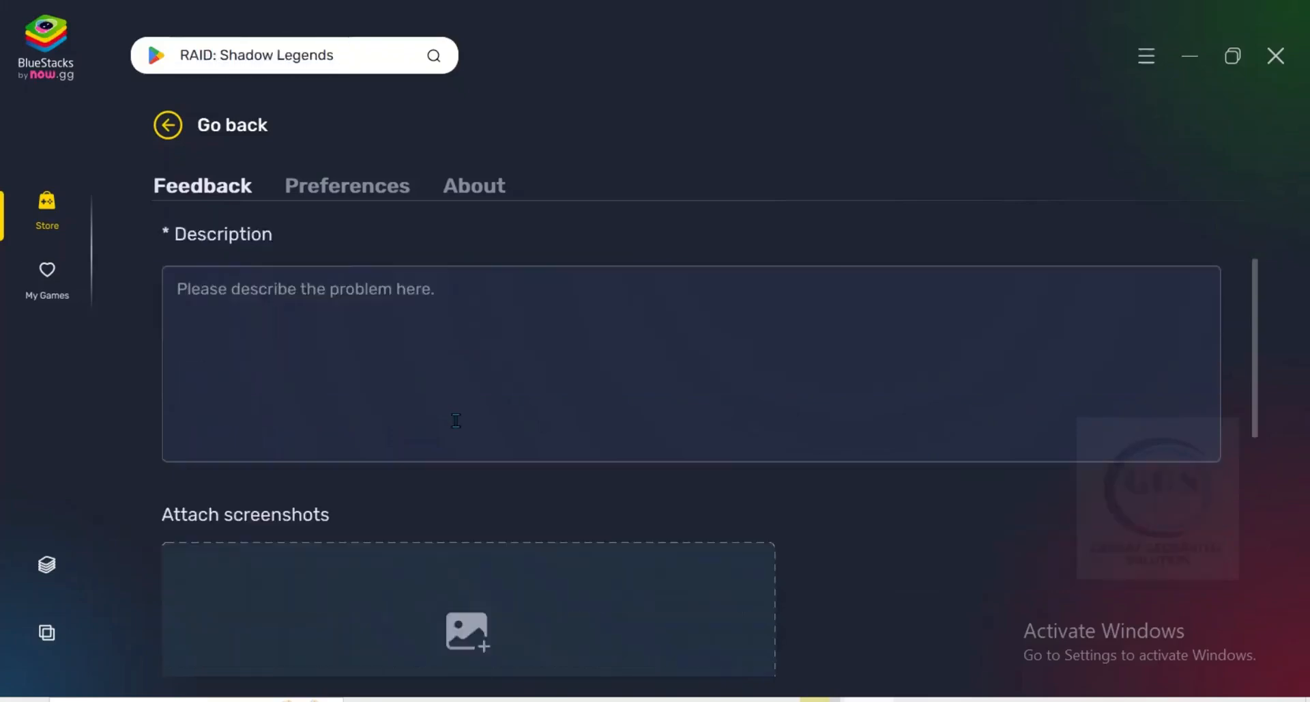
scroll(down, 3)
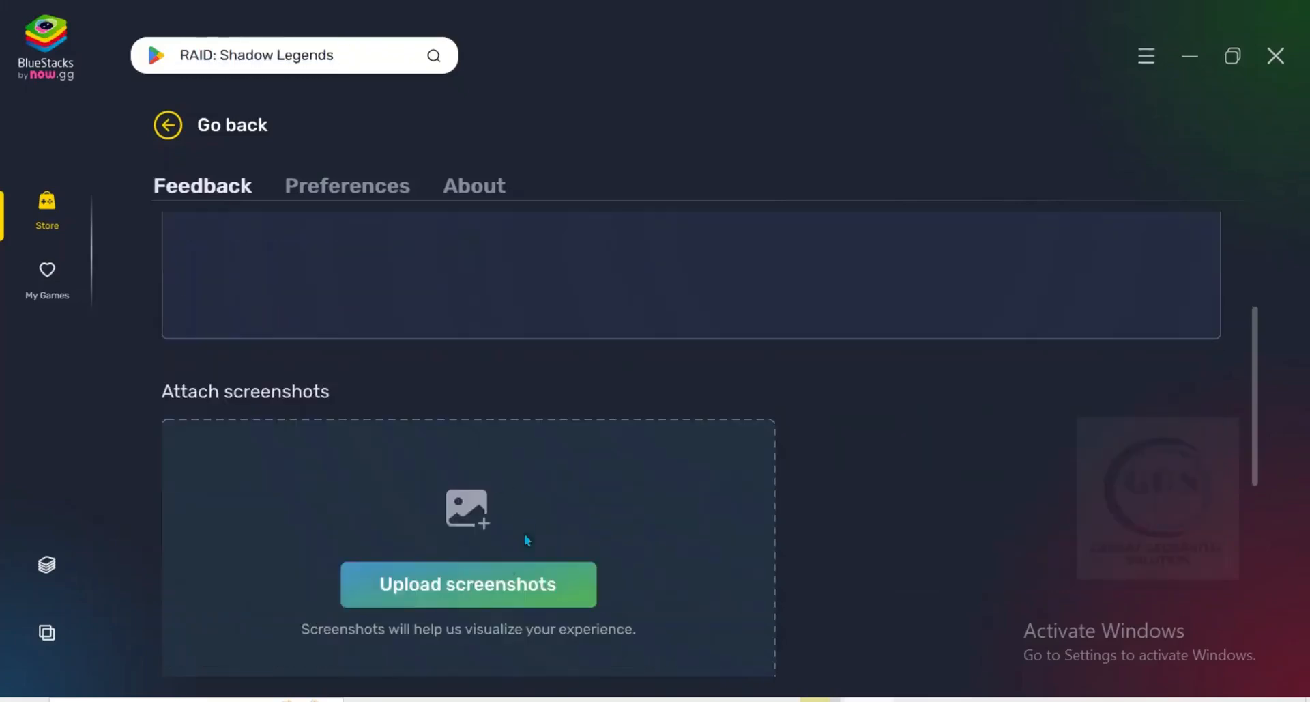
scroll(down, 3)
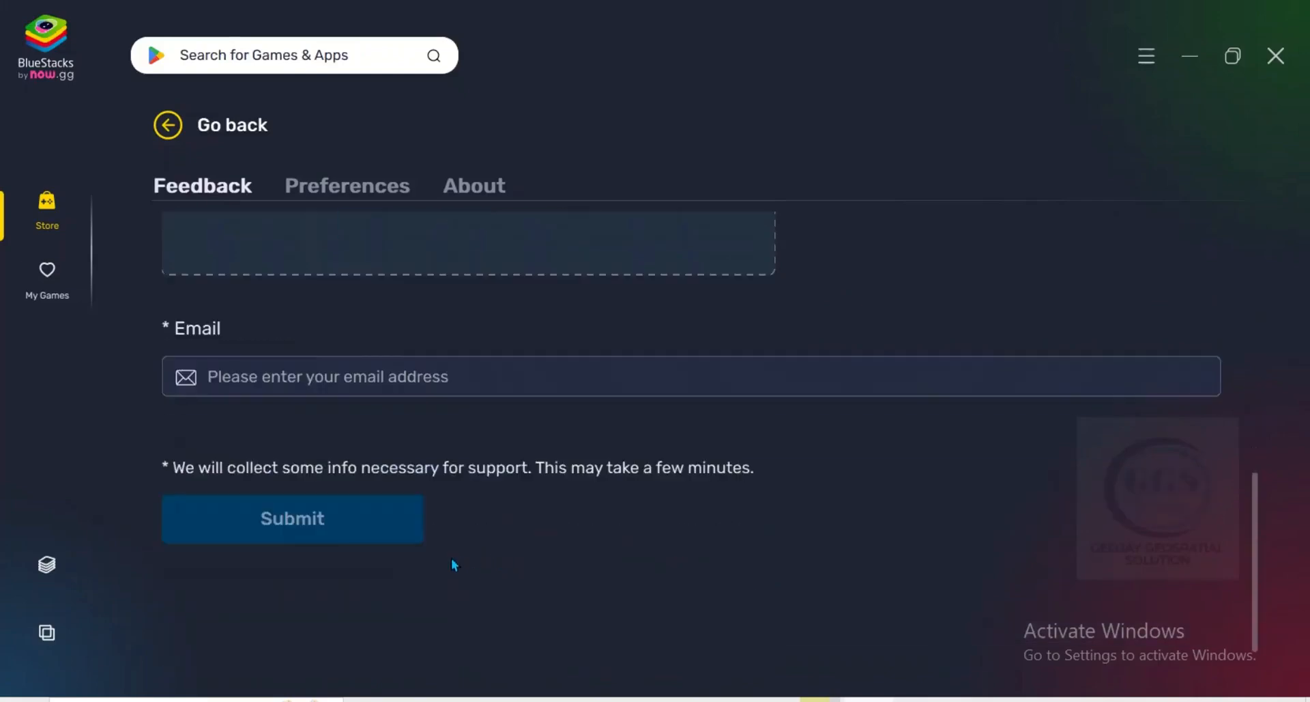
scroll(up, 3)
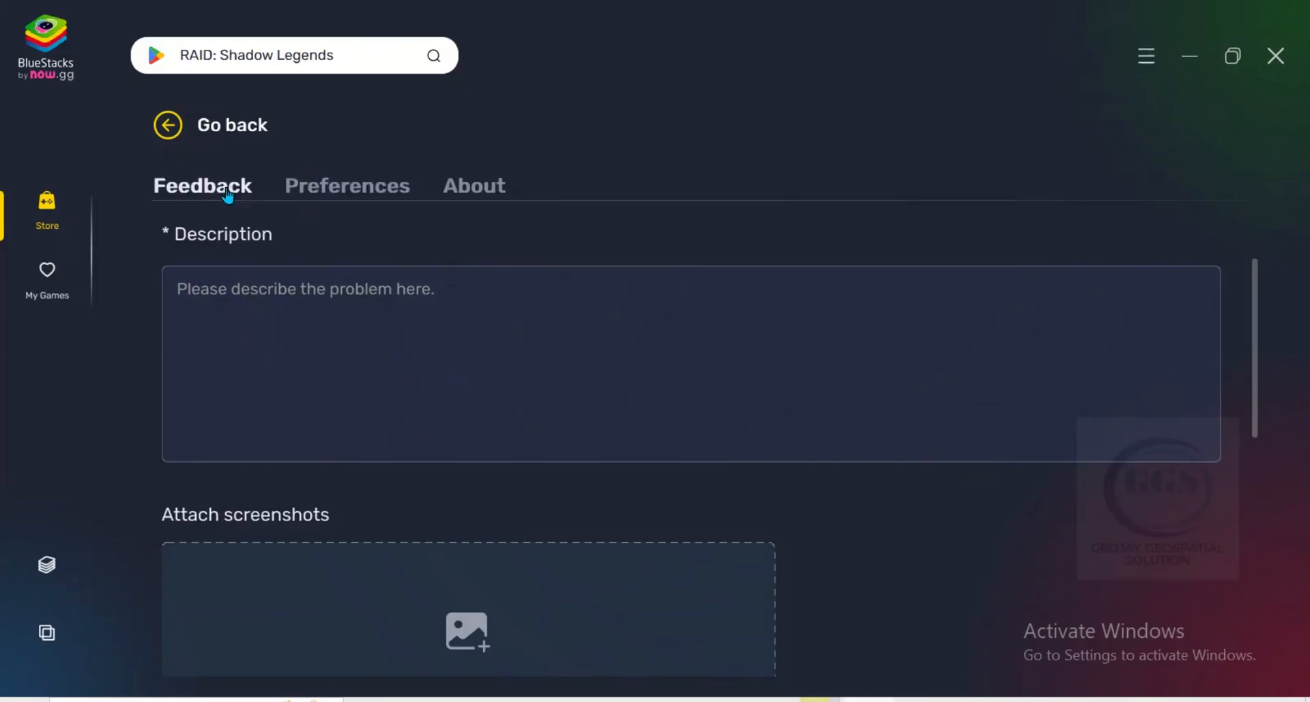
Step: Switch to the Preferences tab with English as the selected language
click(347, 184)
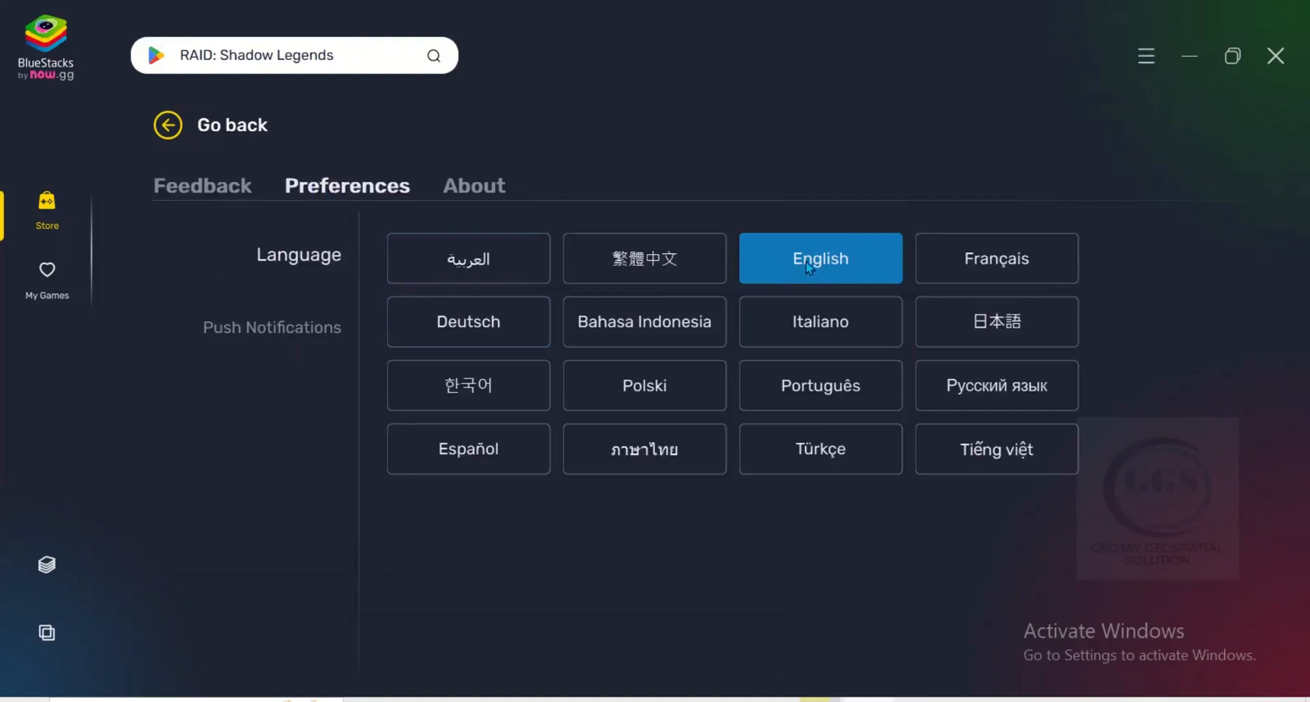
Step: View version 10.41.641.1001 on the About tab, then go back to the Discover store
click(474, 184)
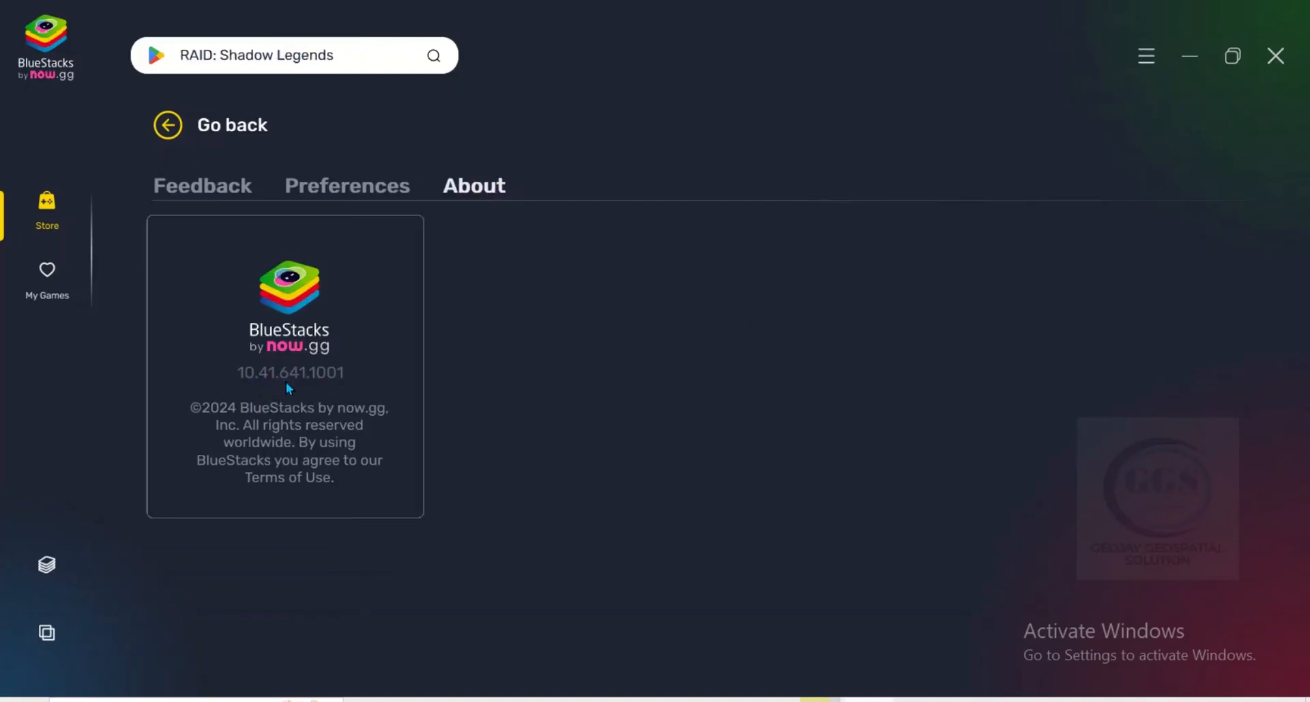
click(167, 125)
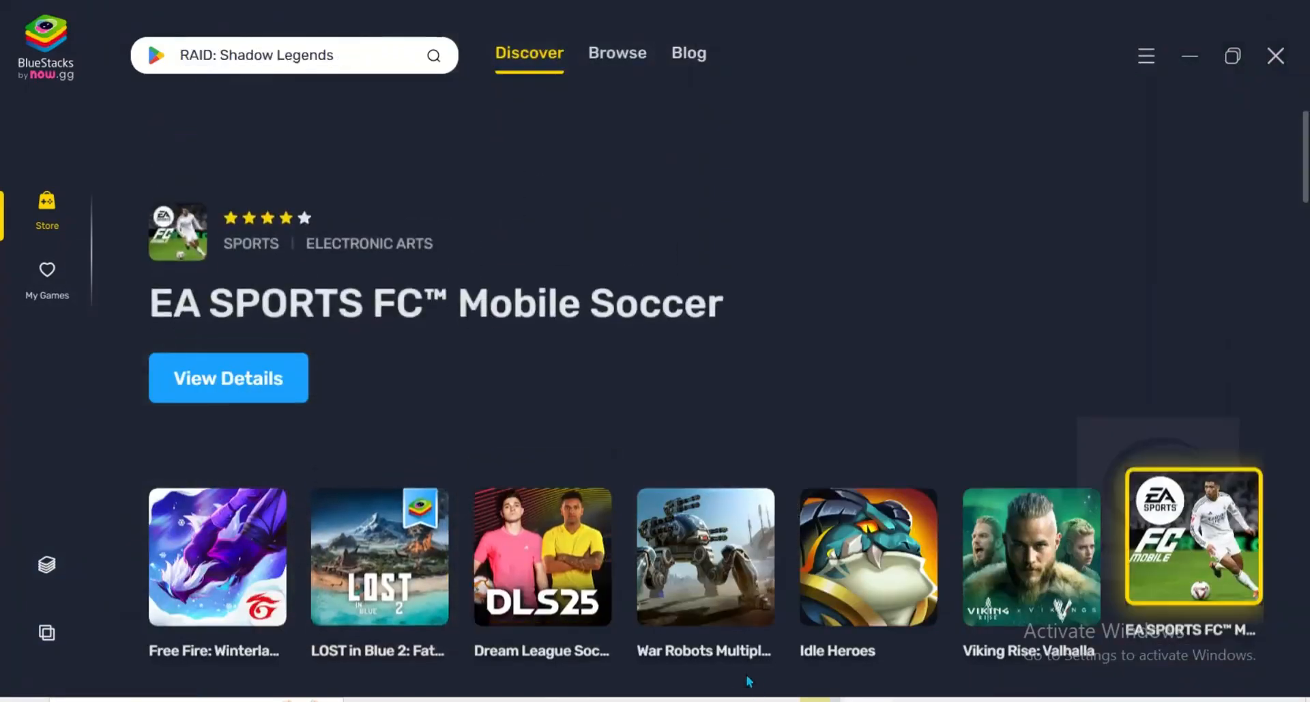
Step: Show the Browse page of game categories and search the store for 'RAID: Shadow Legends'
click(217, 556)
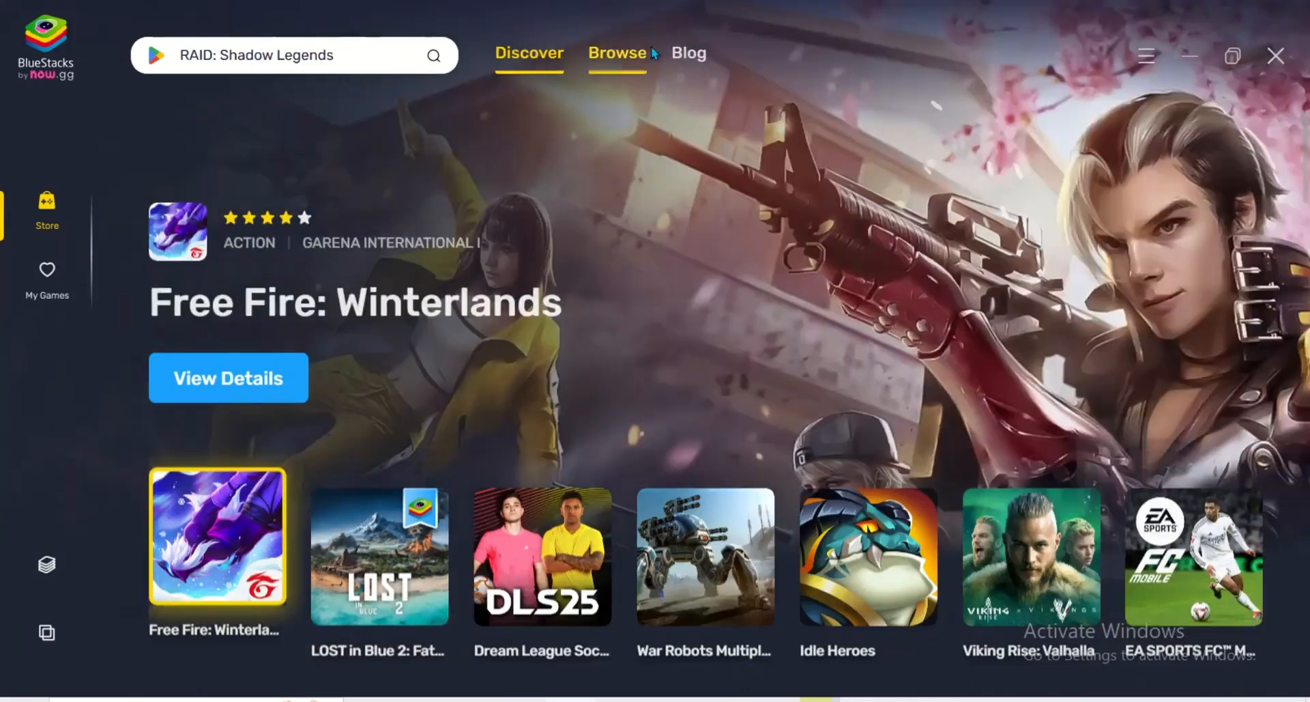
click(617, 53)
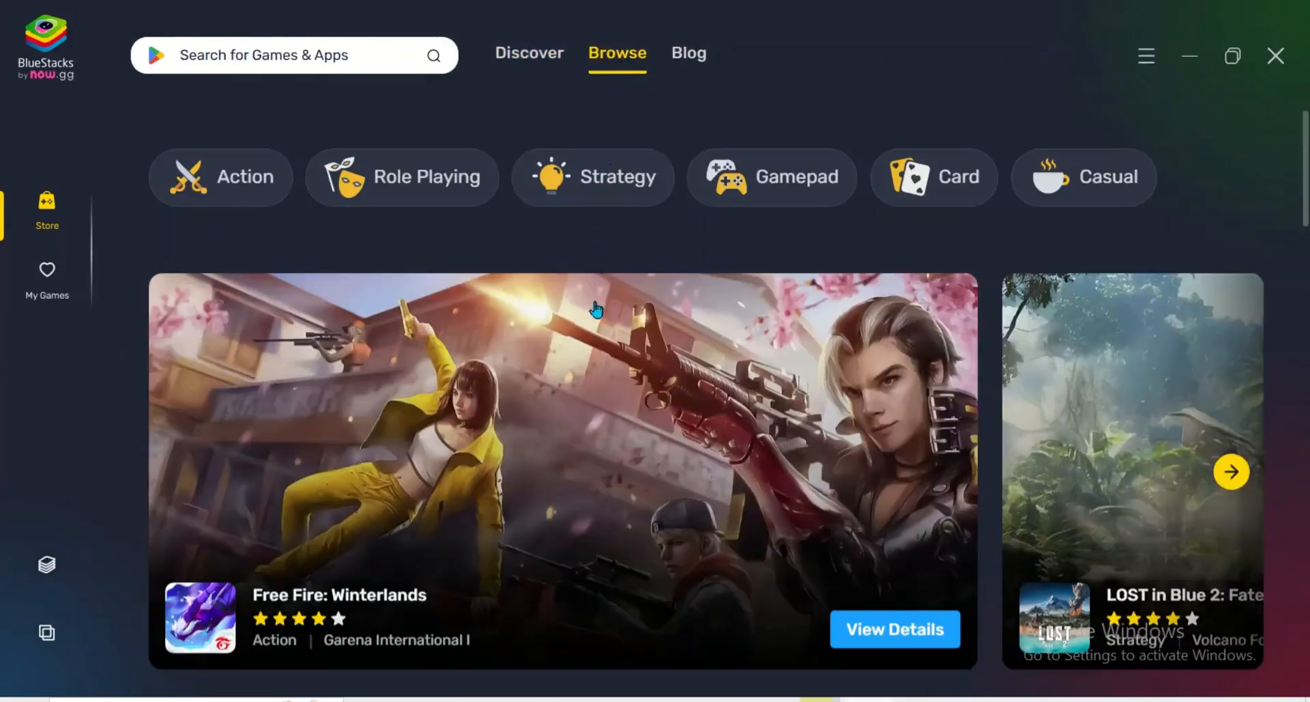
click(292, 55)
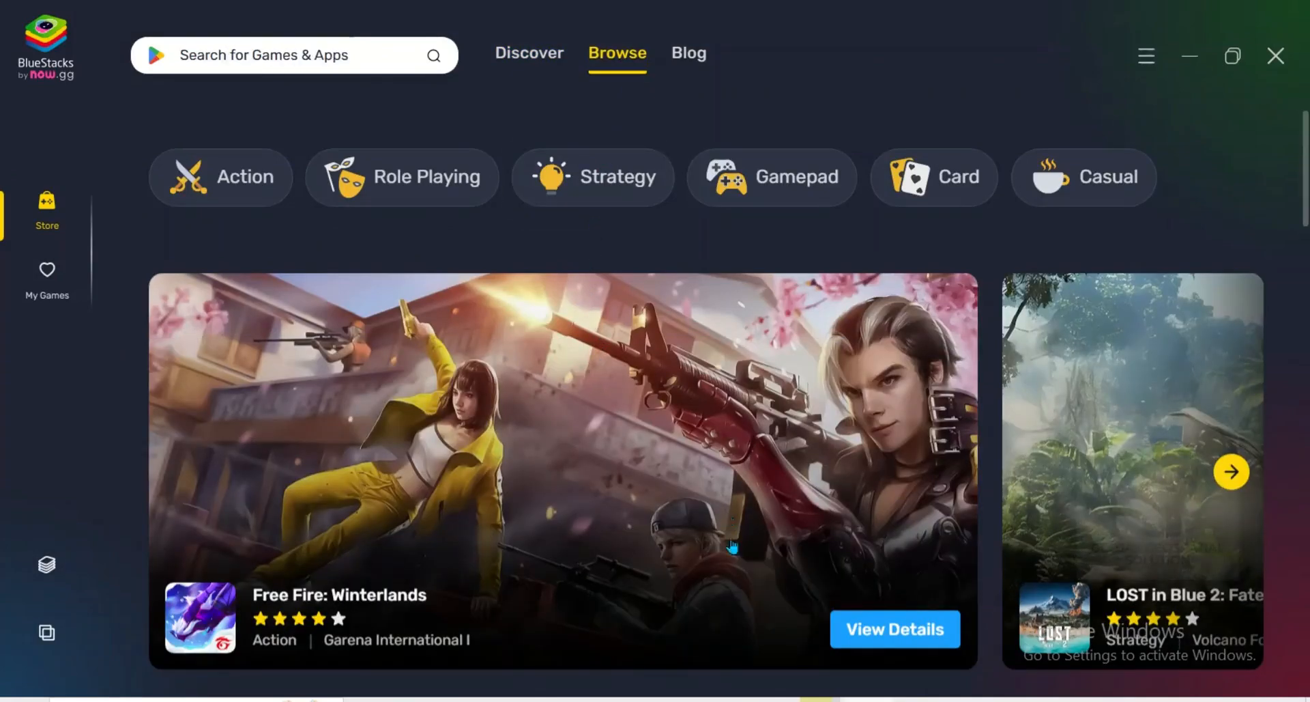
text(RAID: Shadow Legends)
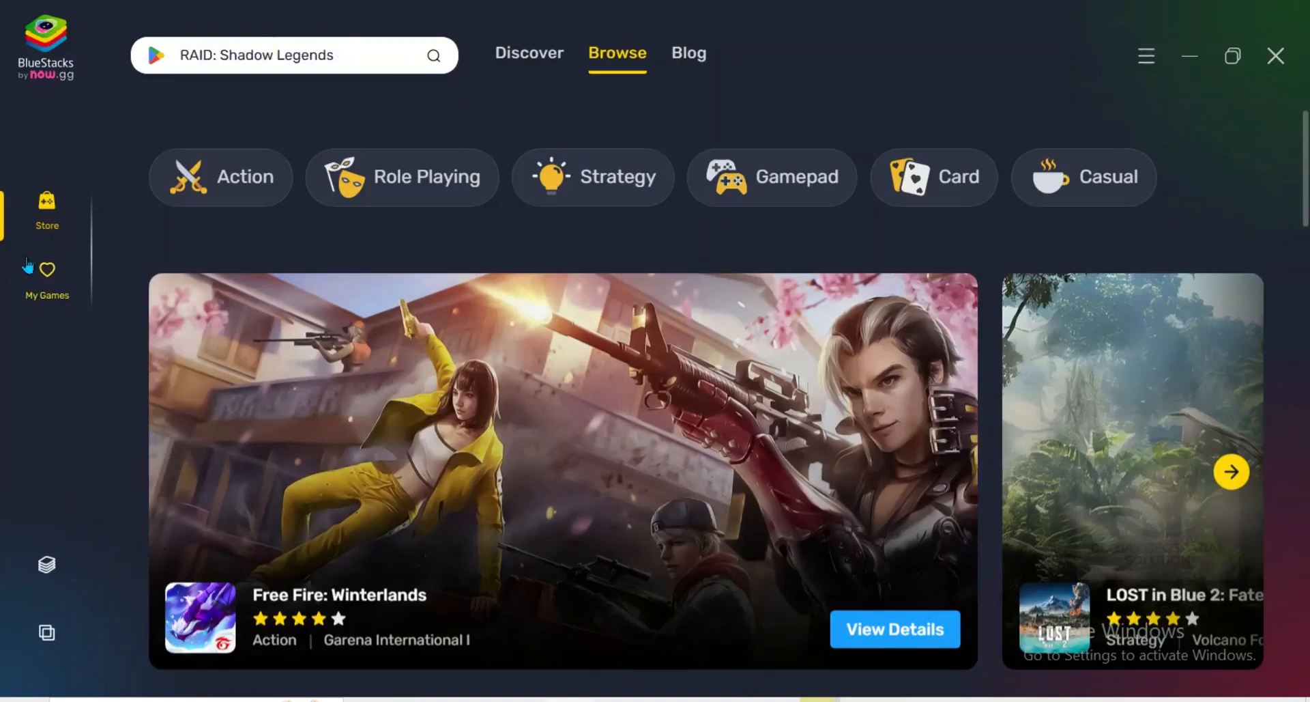
Step: Show My Games with zero installed games and the local APK install option
click(47, 280)
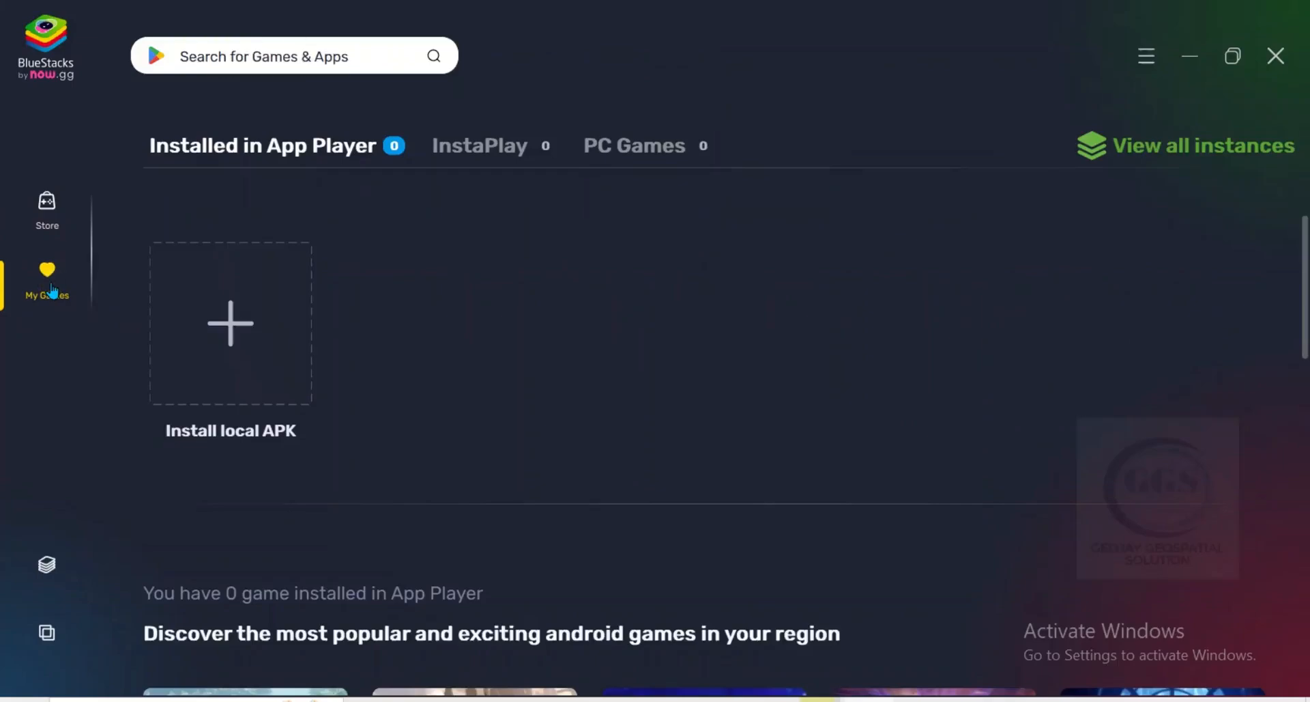
scroll(down, 3)
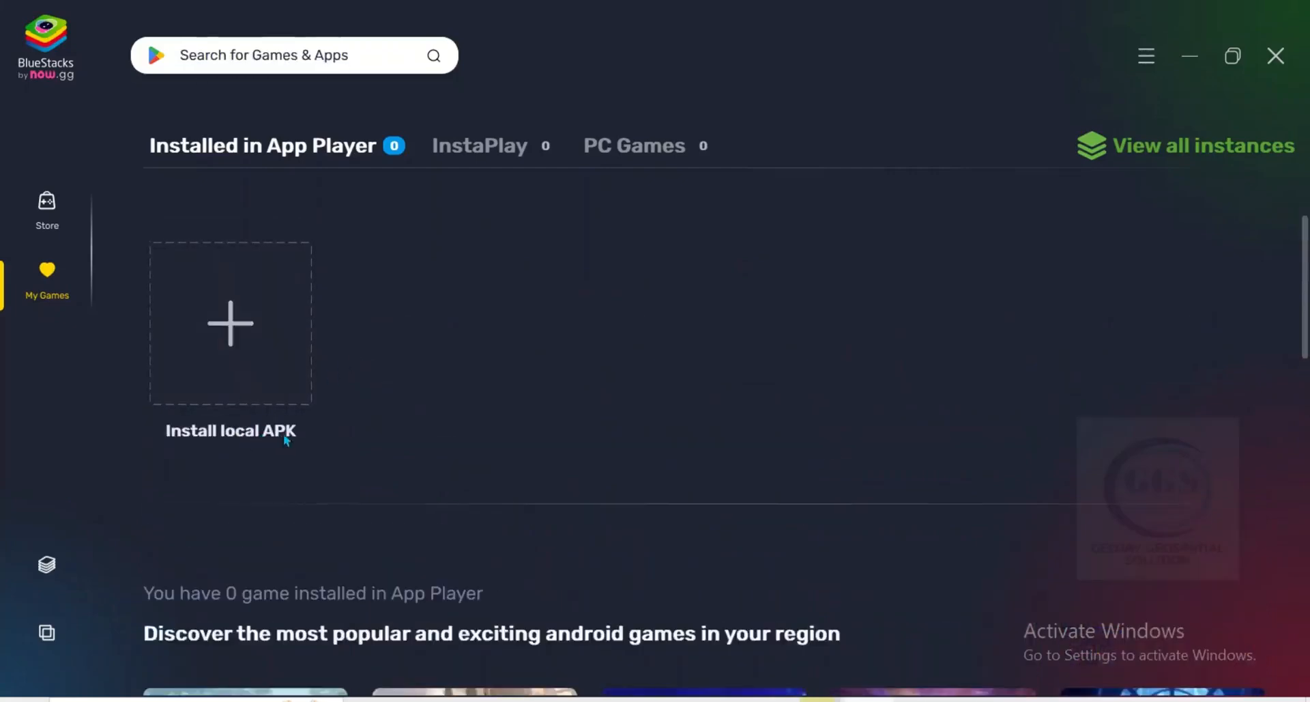
mouse_move(294, 399)
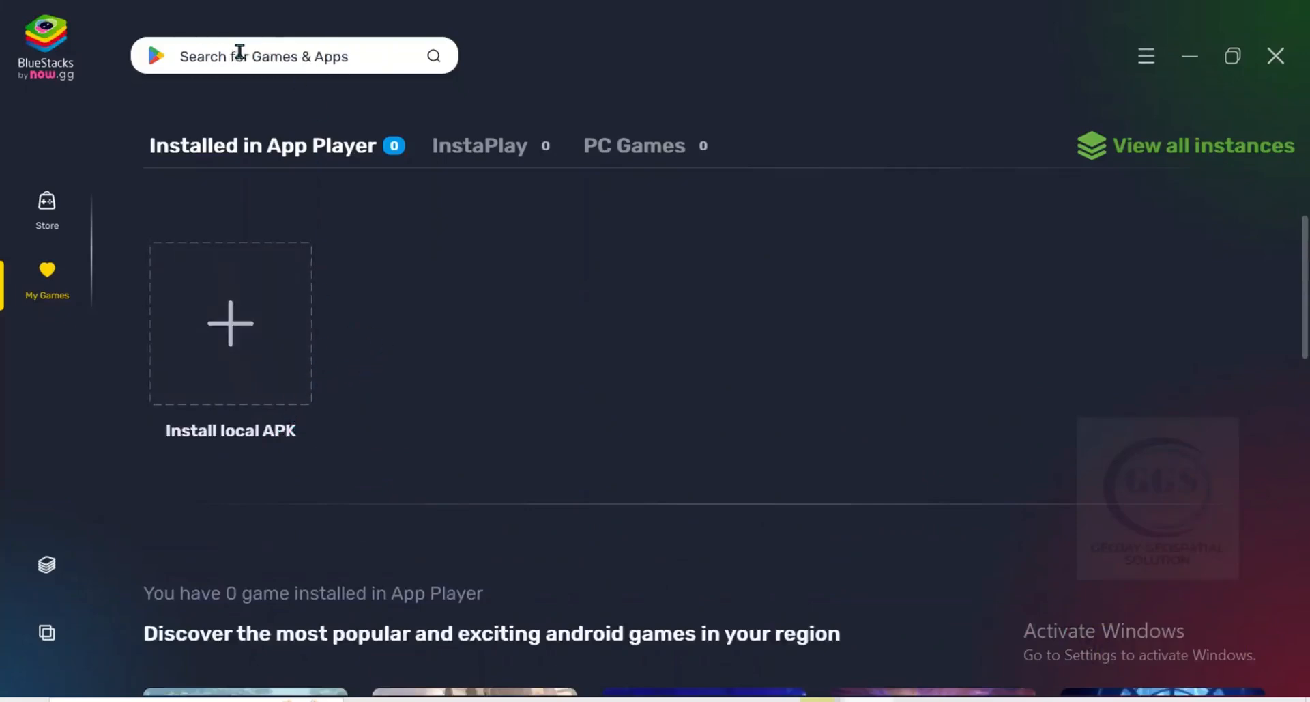
Step: Search the store for 'RAID: Shadow Legends' from the games and apps search box
click(284, 56)
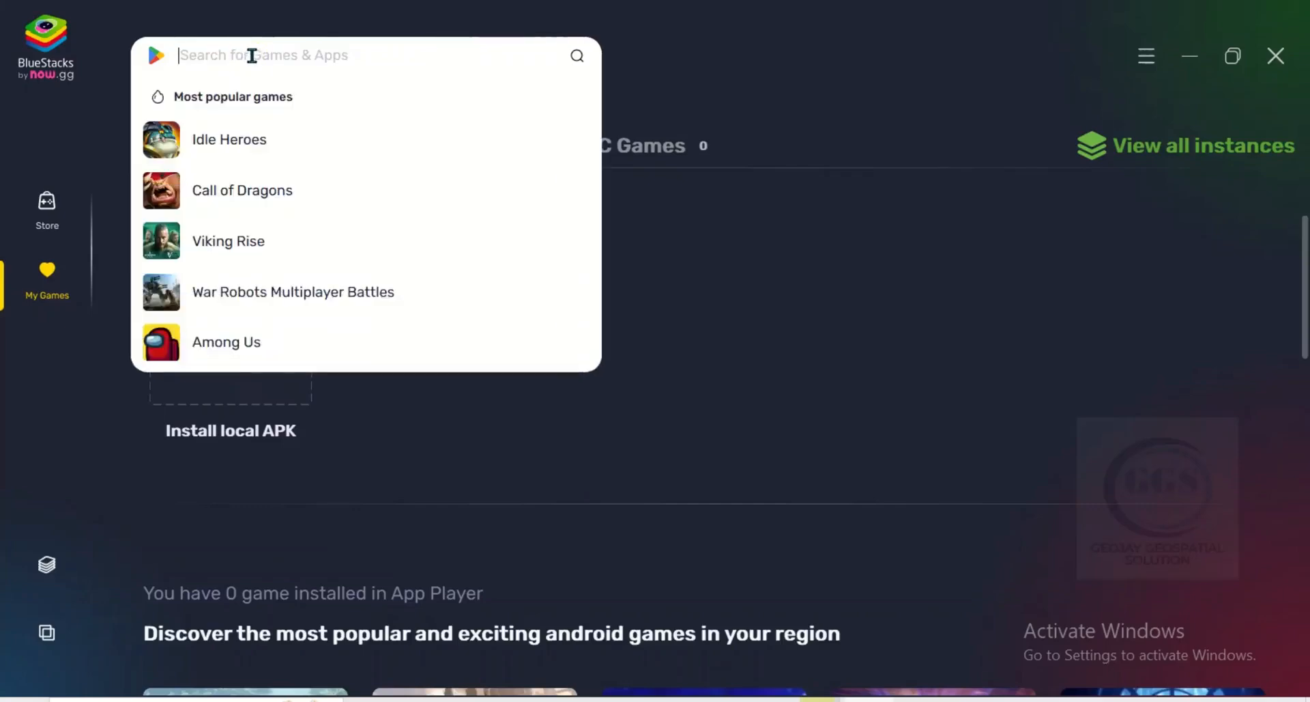
mouse_move(720, 298)
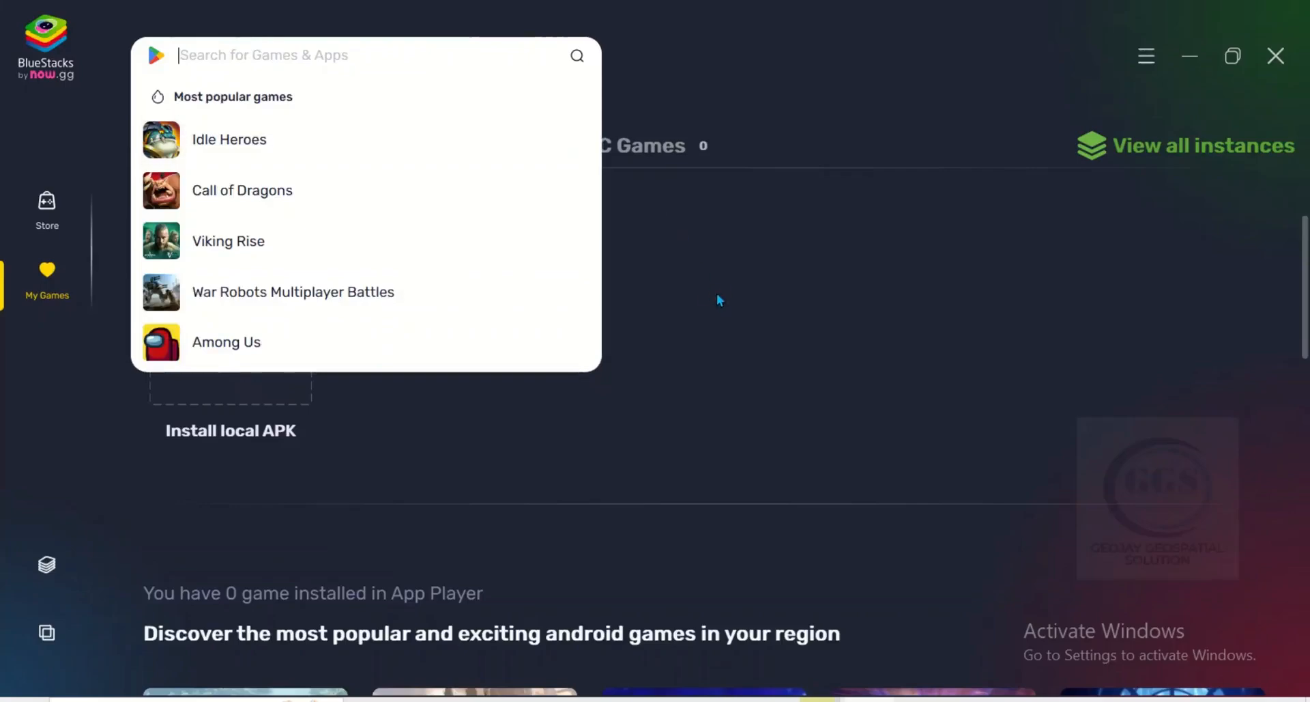
text(RAID: Shadow Legends)
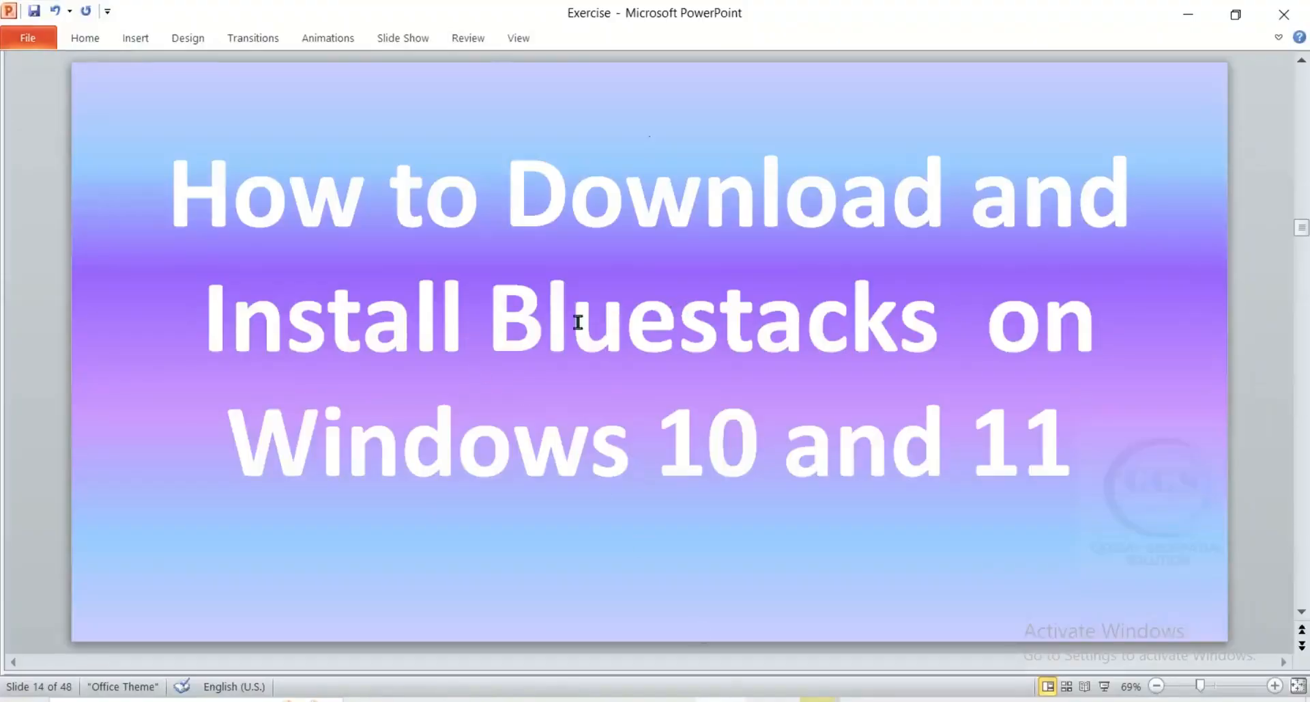
mouse_move(1188, 15)
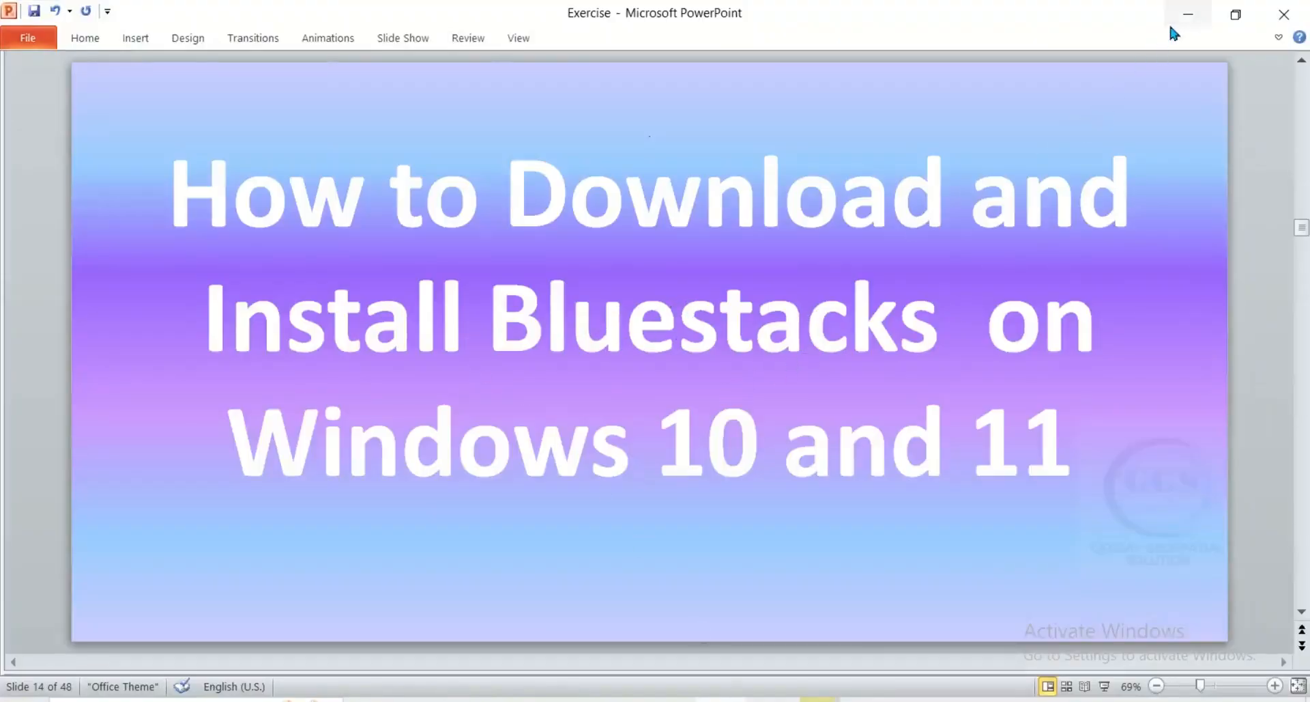